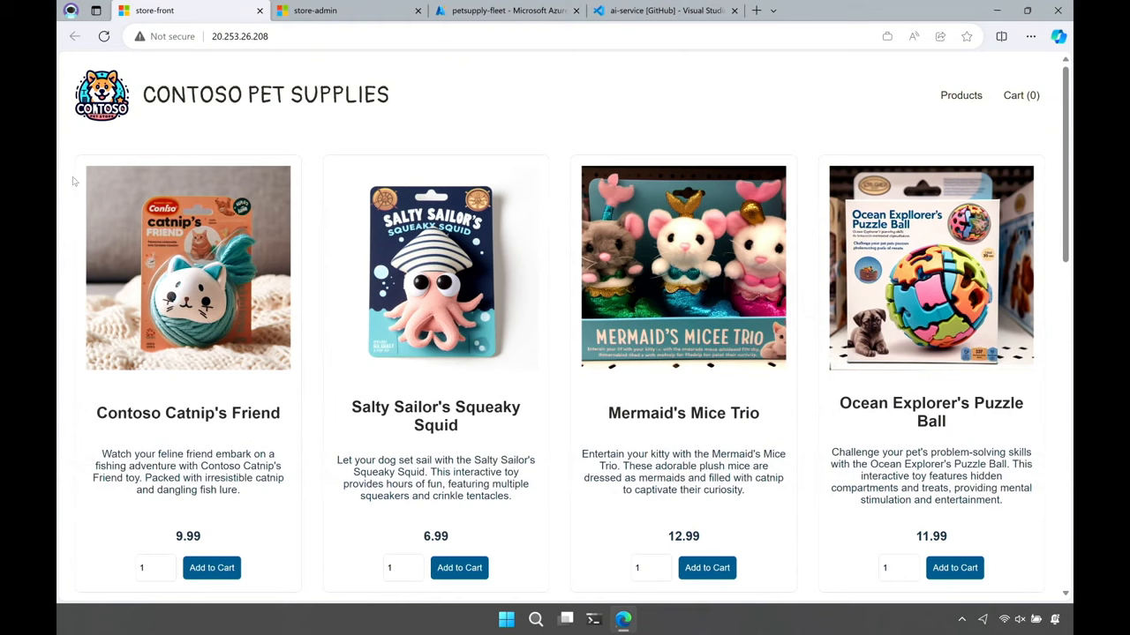
Review the Contoso store admin add-product form, then go to the petsupply-fleet Azure page.
click(330, 10)
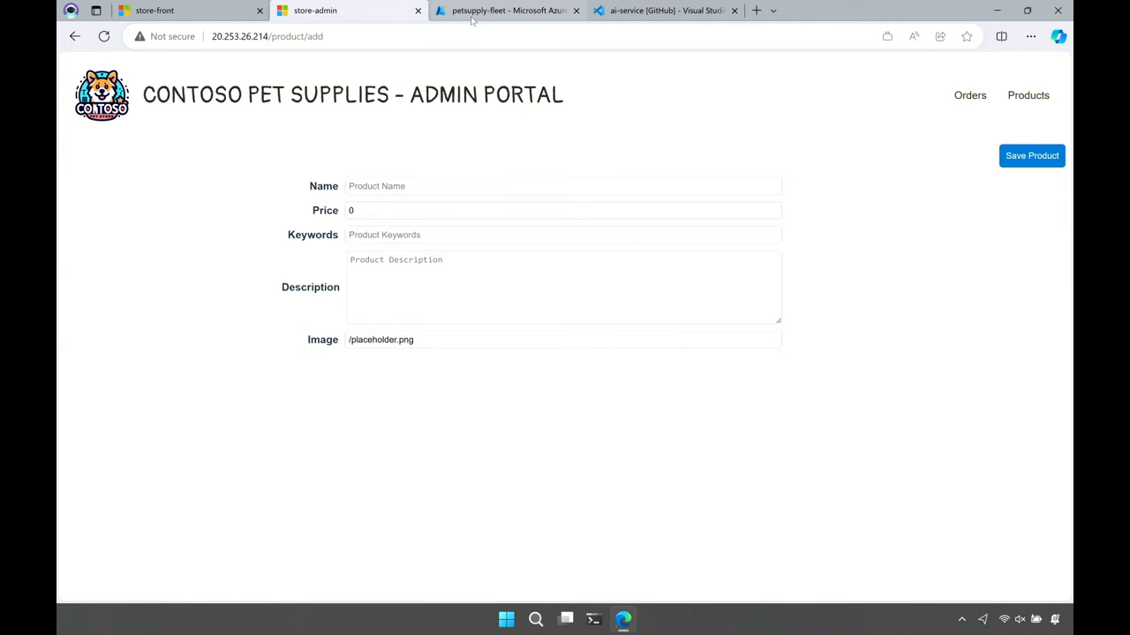
click(508, 11)
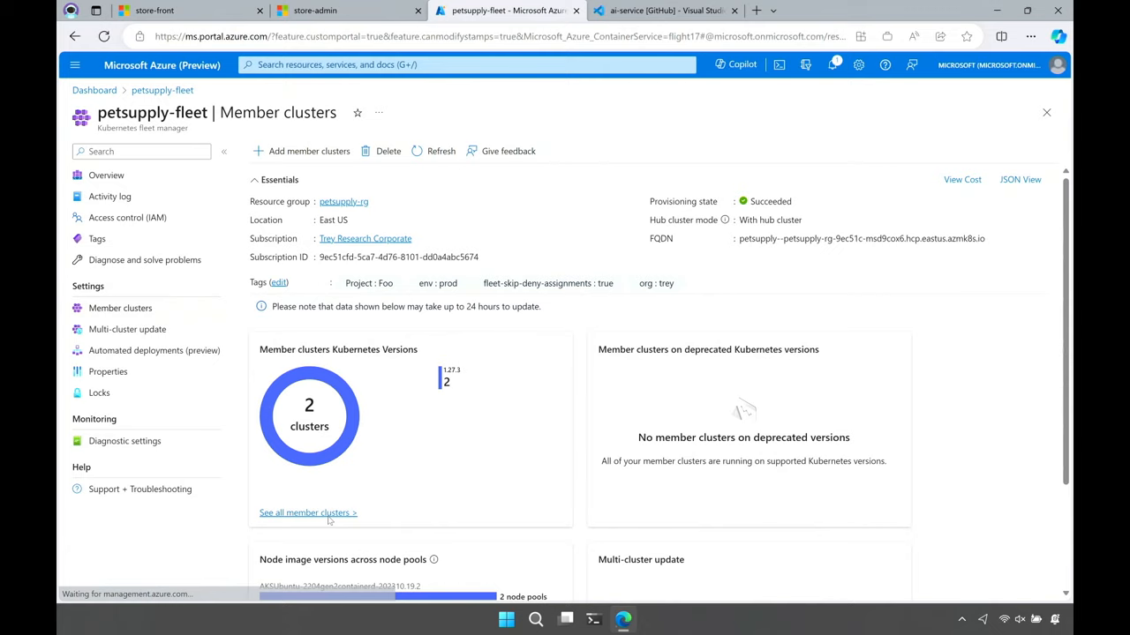
List petsupply-fleet's two member clusters and view its seven succeeded automated deployments.
click(304, 512)
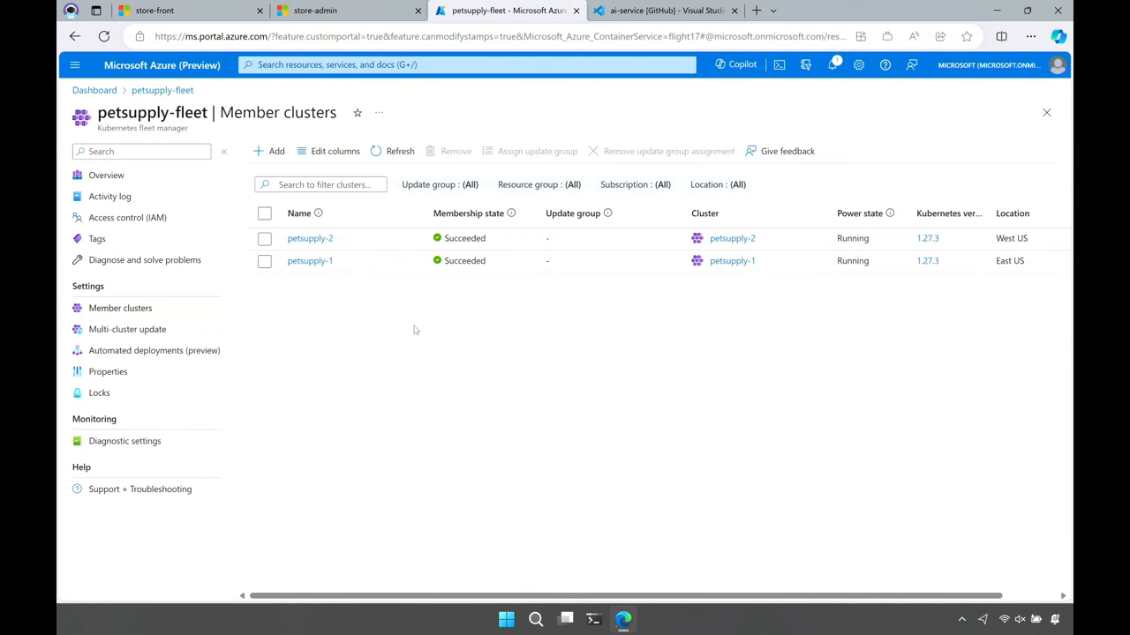
click(154, 350)
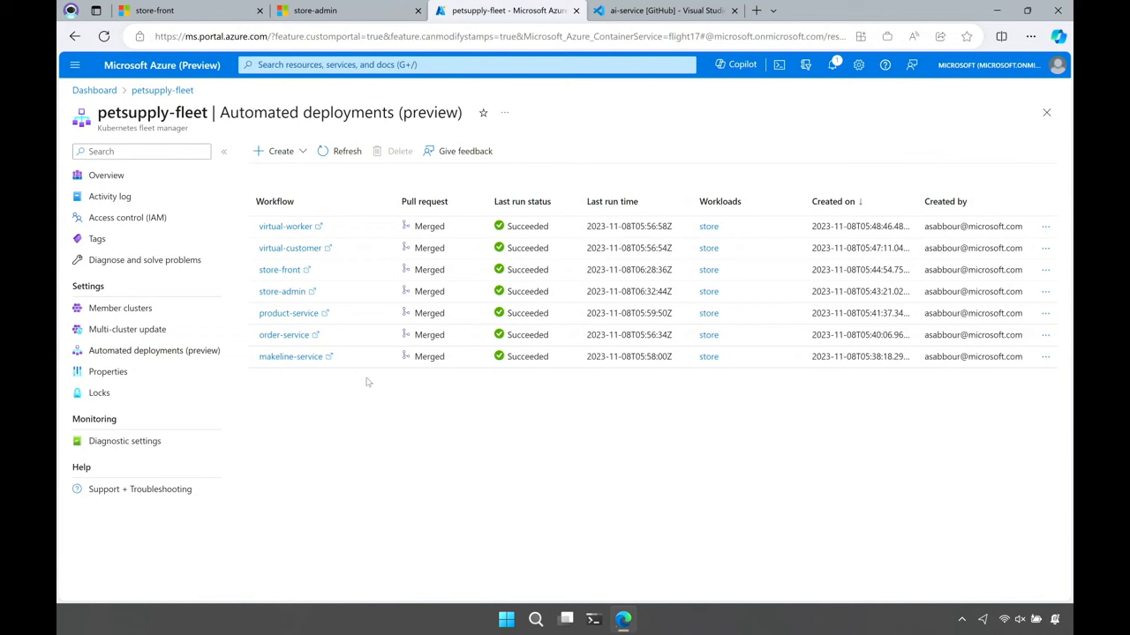
Start a Deploy an application wizard authorized to the aks-ai-store GitHub organization.
click(279, 151)
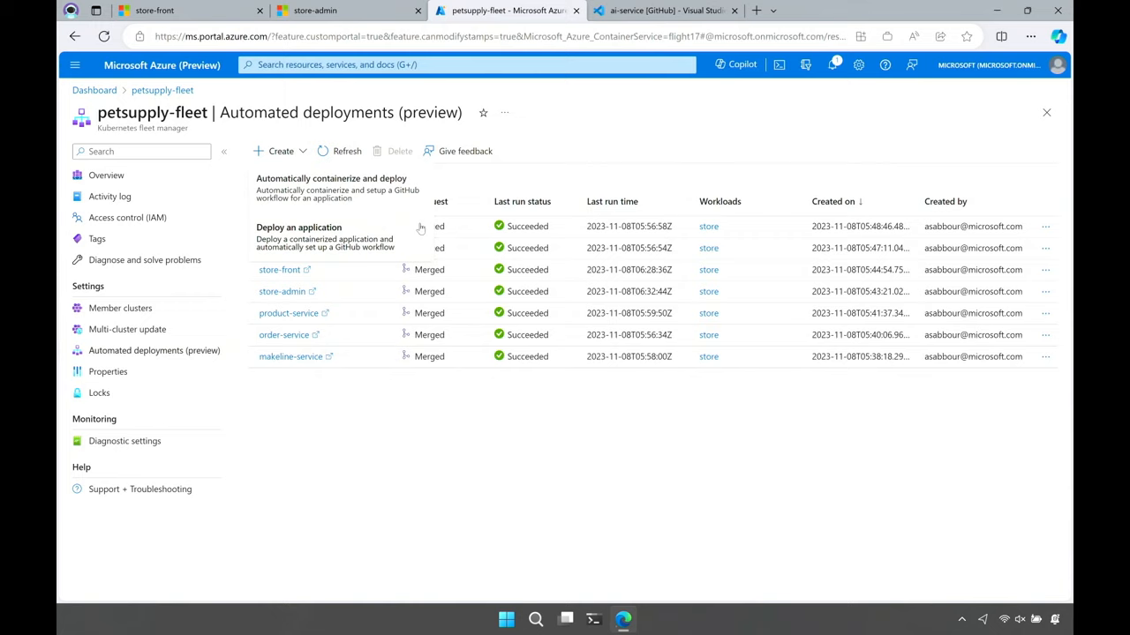
click(298, 227)
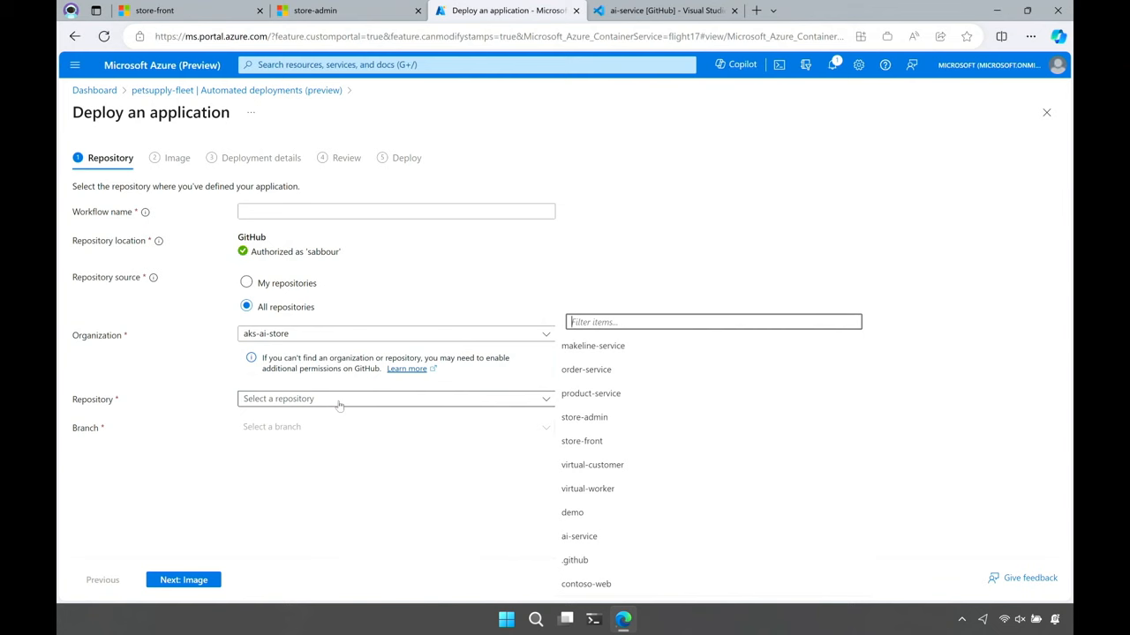
Choose the ai-service repository on main, name the workflow, and advance to Image.
click(578, 537)
text(ai-ser)
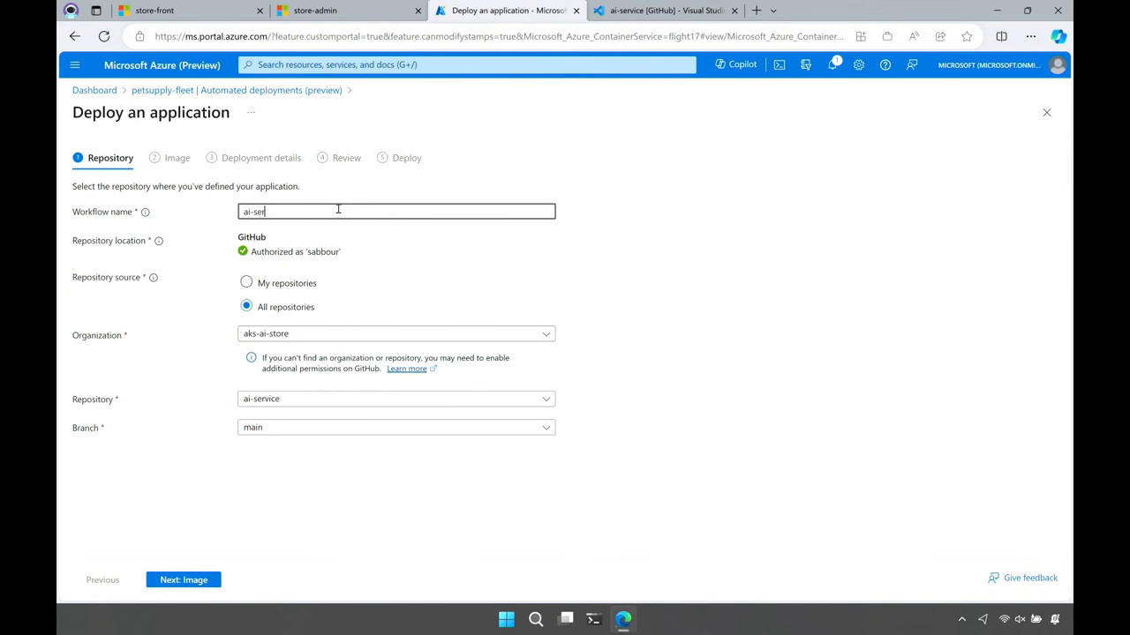
click(185, 579)
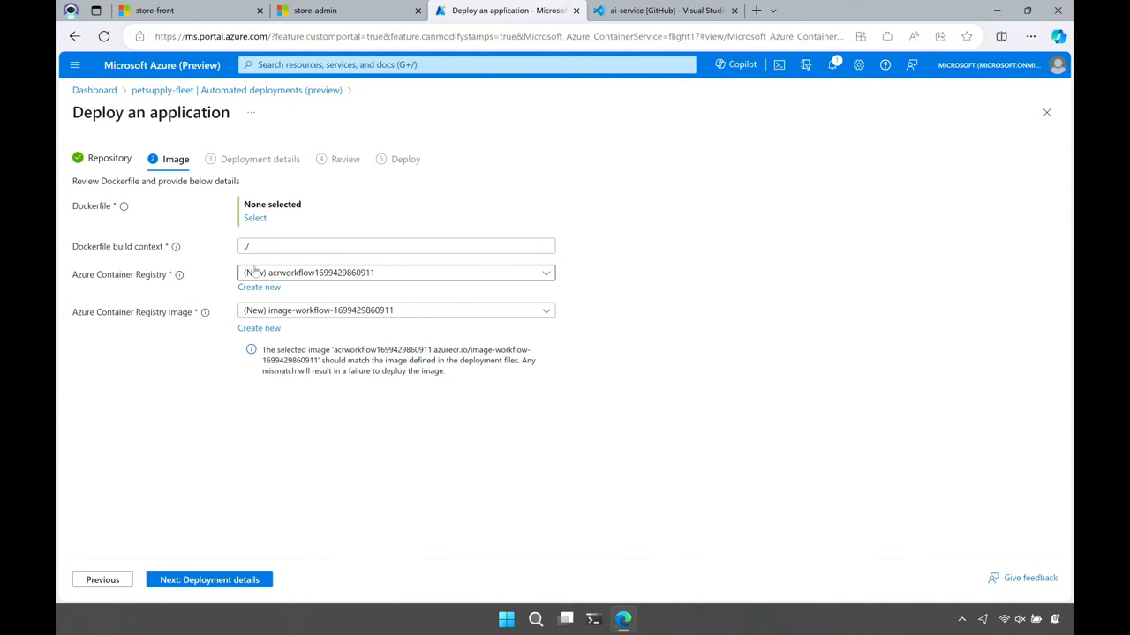
Build ./Dockerfile into image ai-service in petsupply registry and select four manifest files.
click(254, 218)
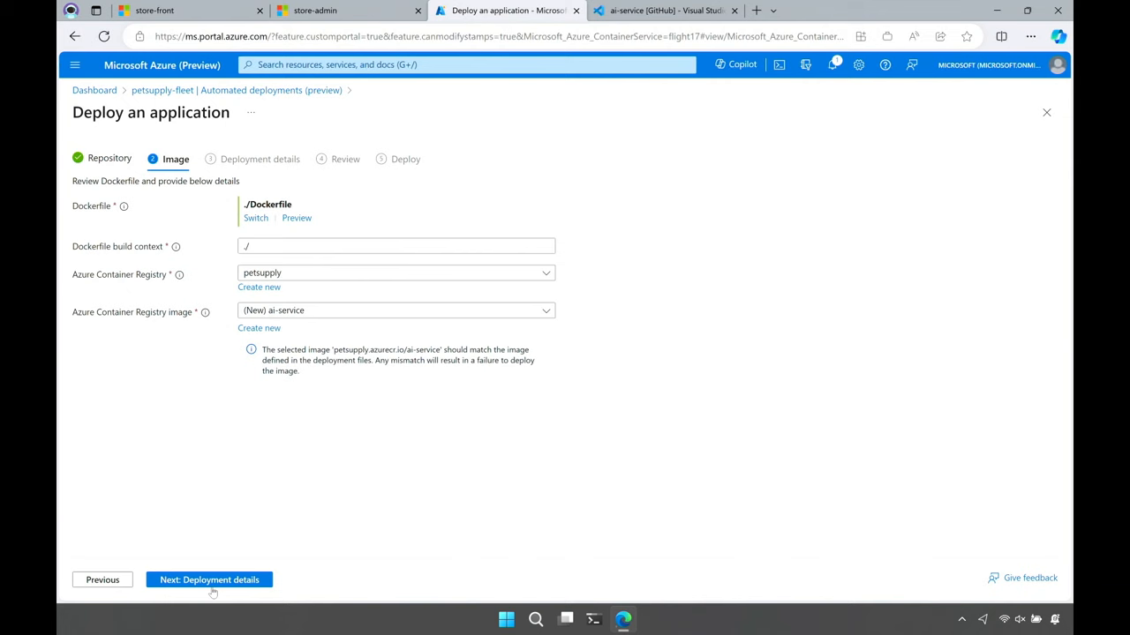
click(209, 579)
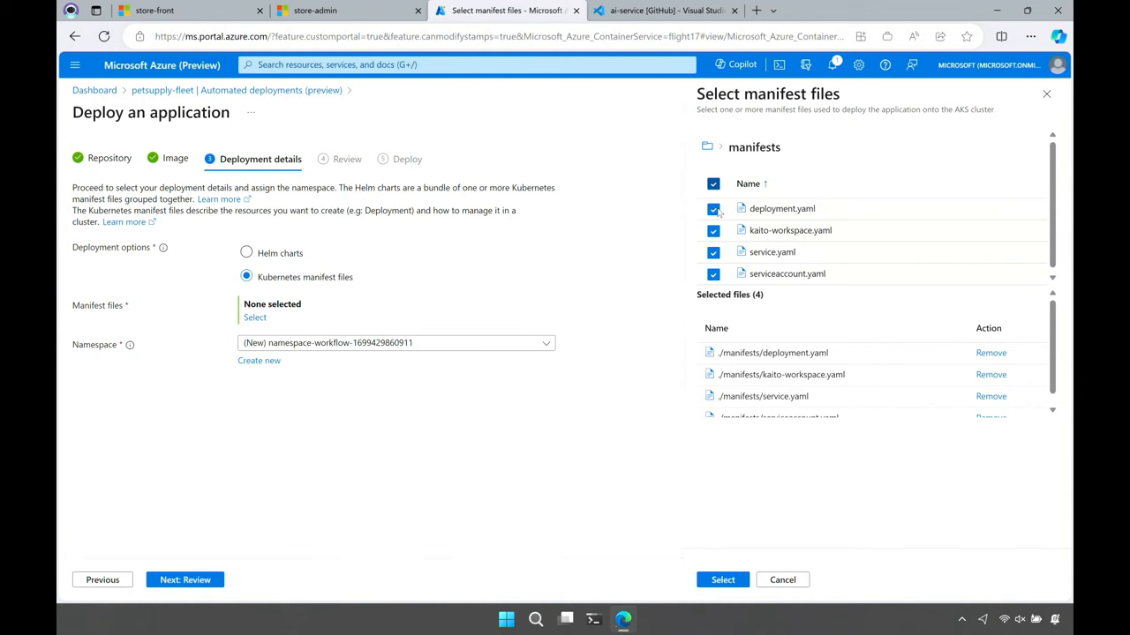
Deploy ai-service's four manifests to the store namespace and open PR #7 for approval.
click(721, 580)
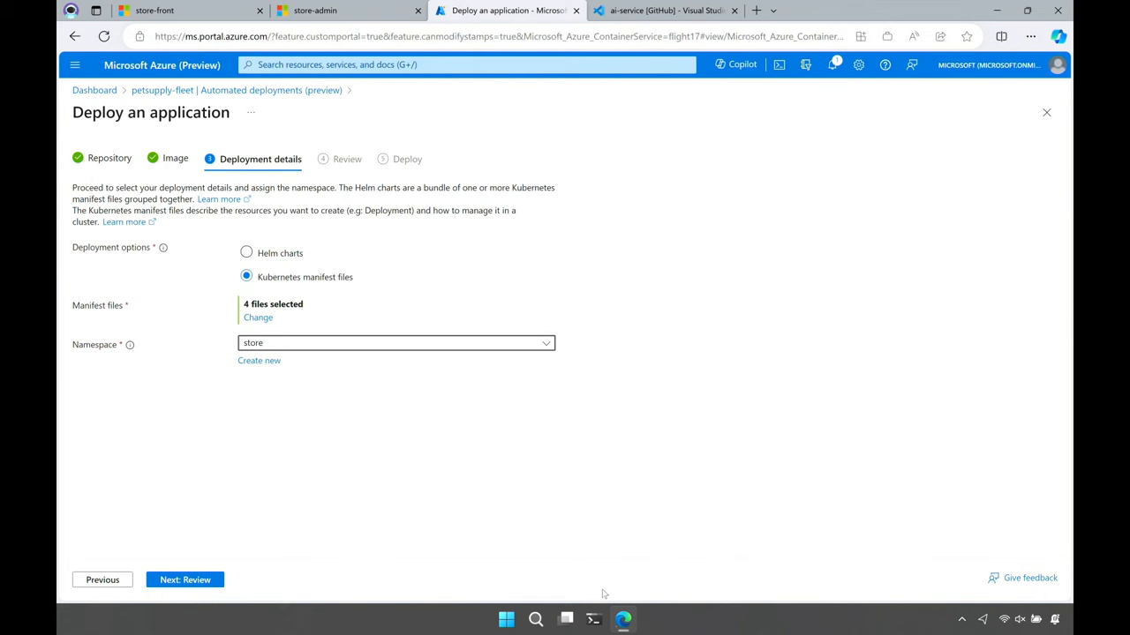
click(185, 579)
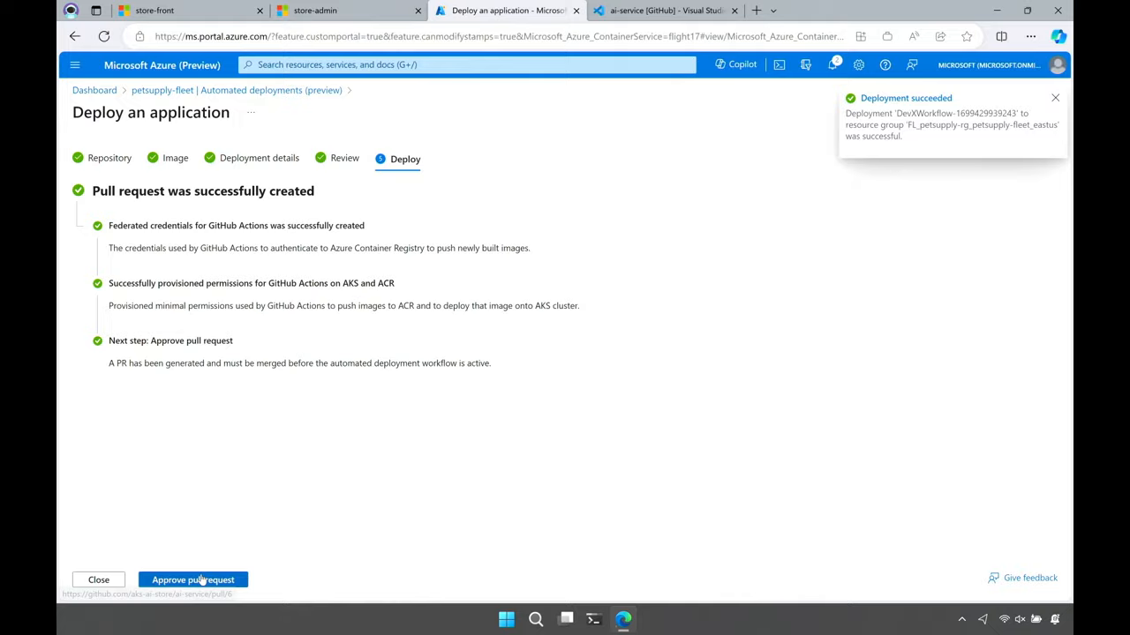
click(198, 579)
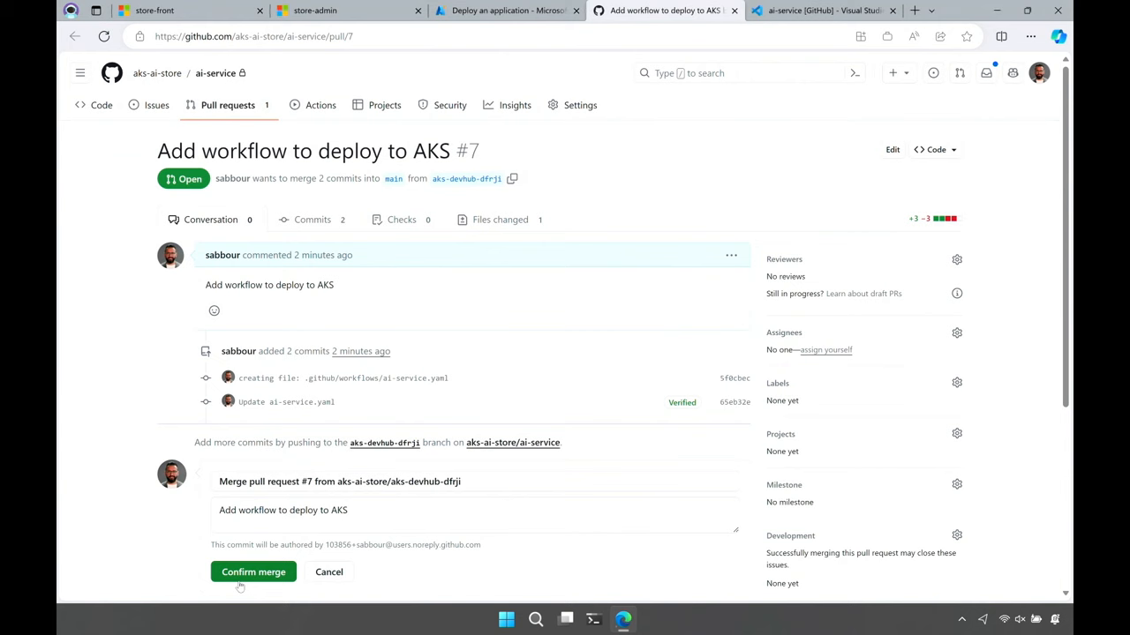
Merge PR #7, delete its branch, check the queued run, and close the wizard.
click(253, 572)
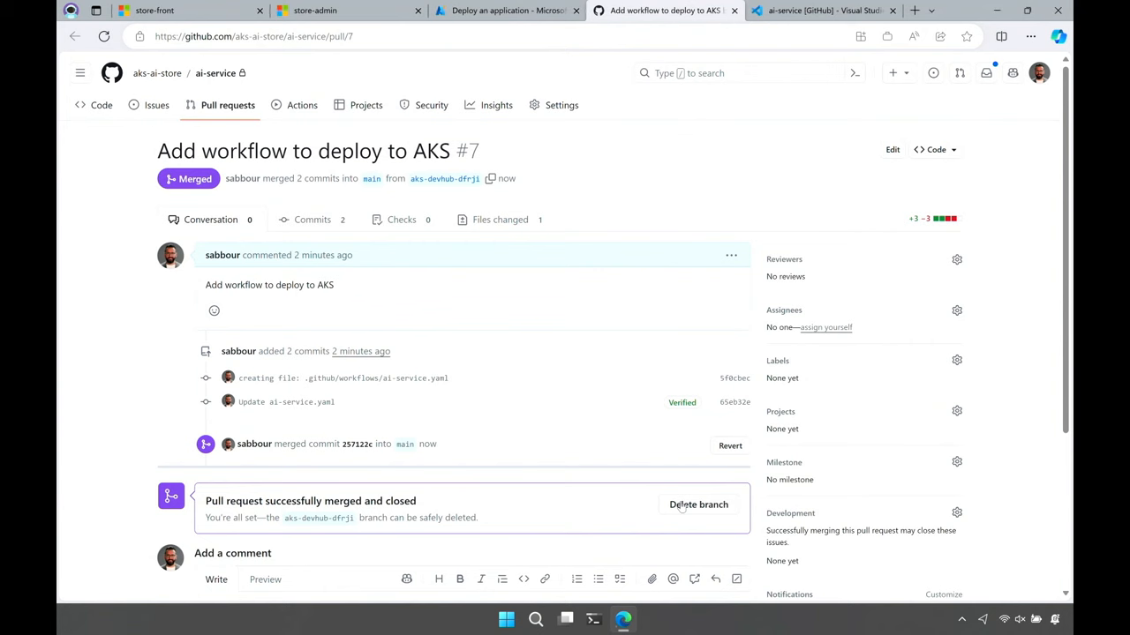
click(699, 504)
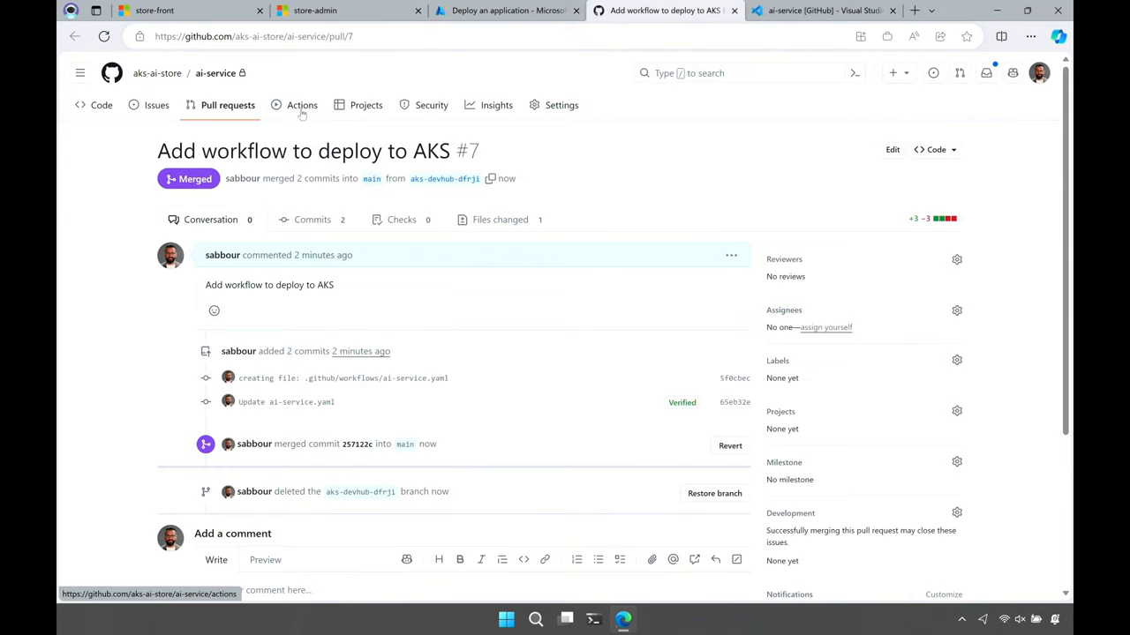
click(302, 105)
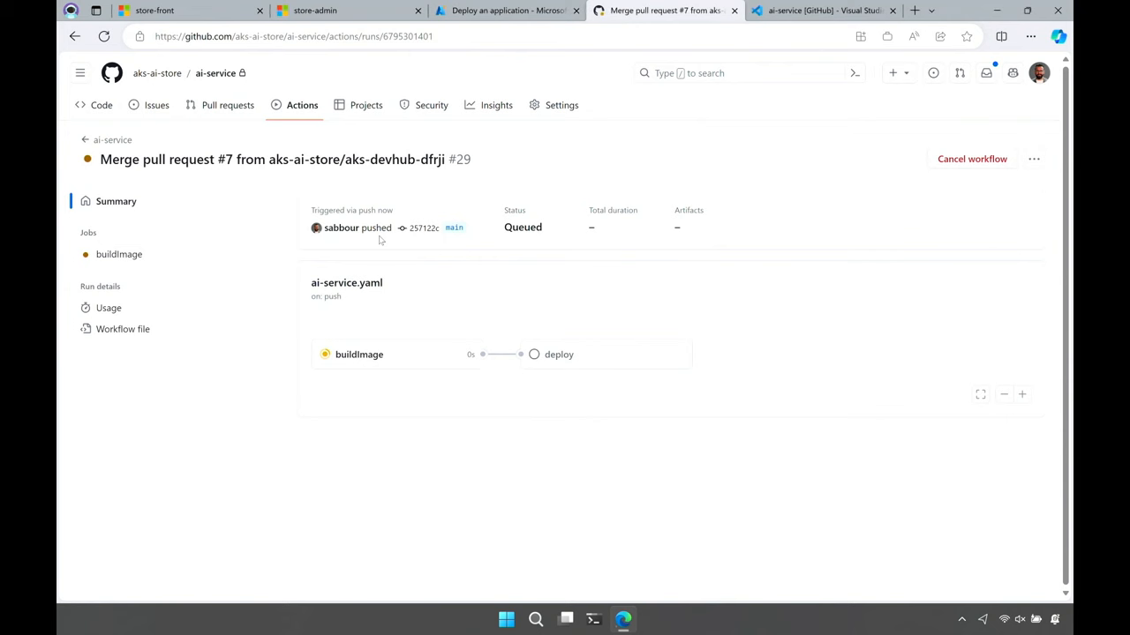
click(505, 10)
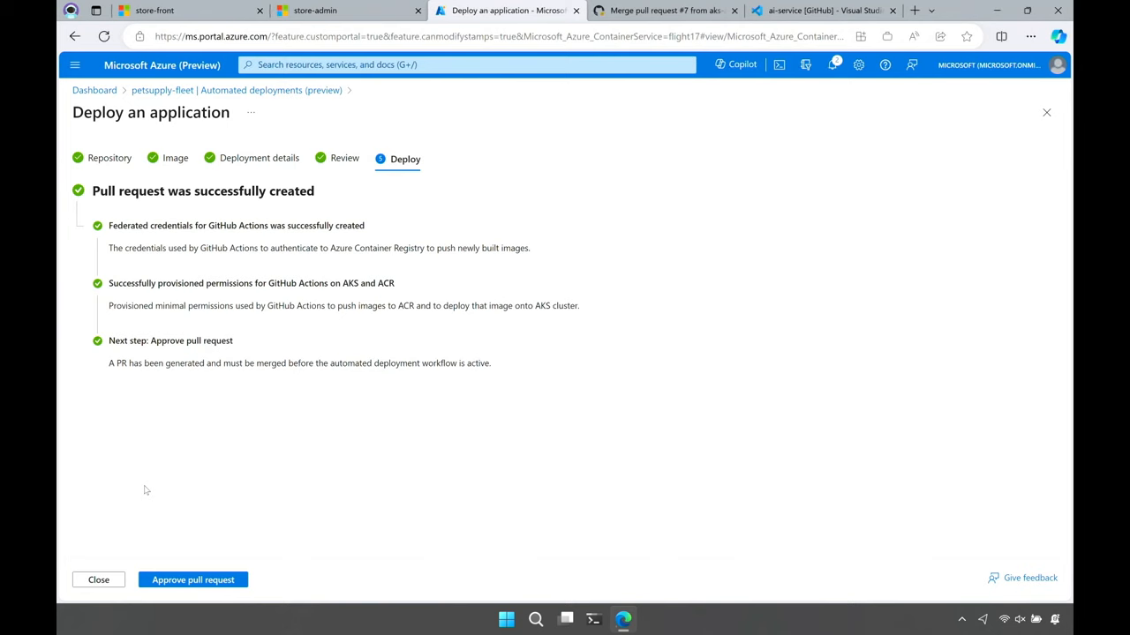
click(98, 579)
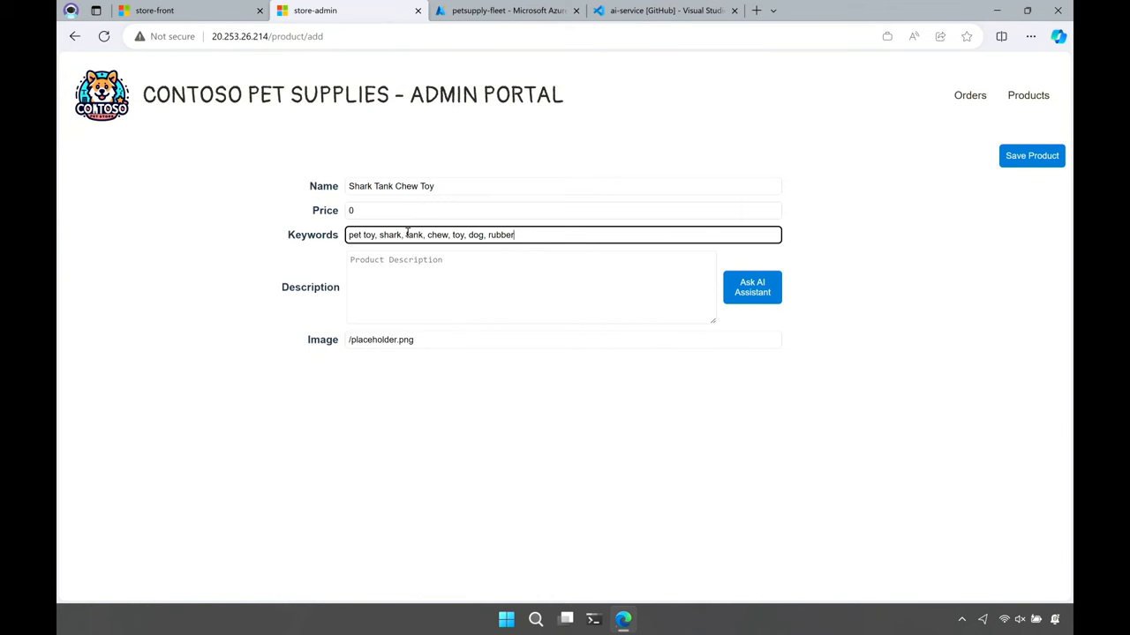
Generate an AI description for the Shark Tank Chew Toy, then switch to the VS Code editor.
click(752, 286)
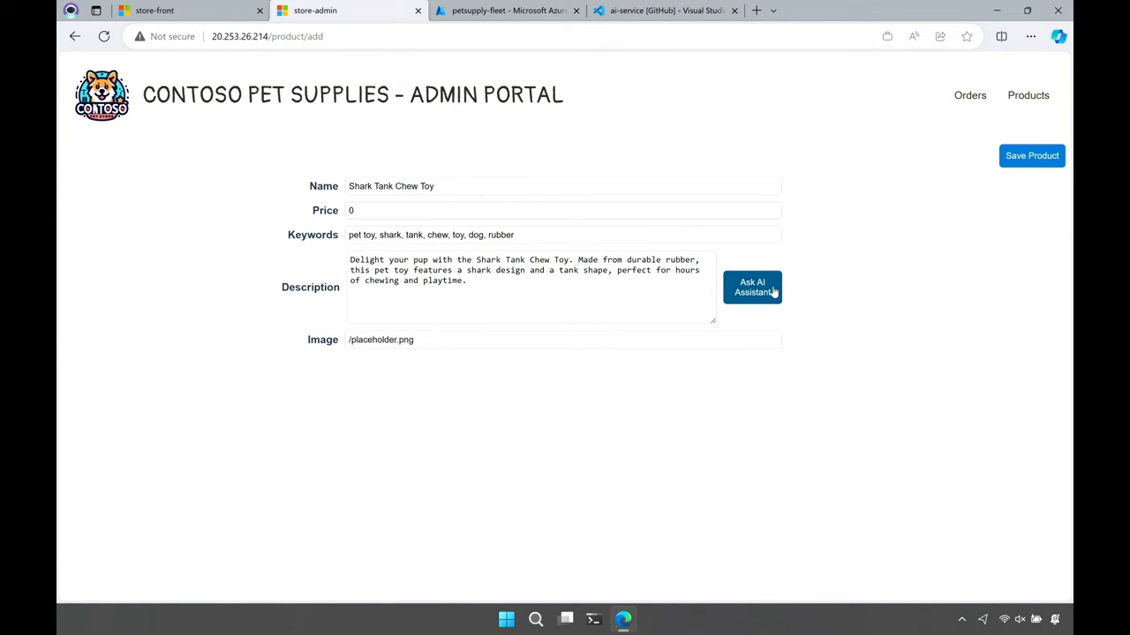
click(666, 10)
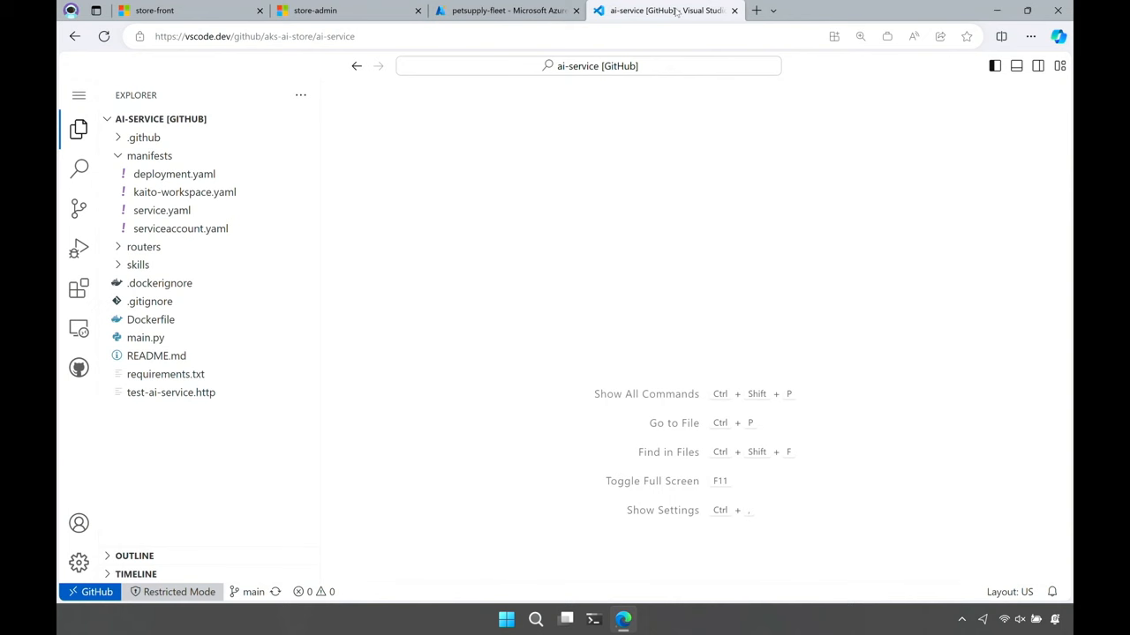
Change USE_LOCAL_LLM from "False" to "True" in manifests/deployment.yaml.
click(184, 192)
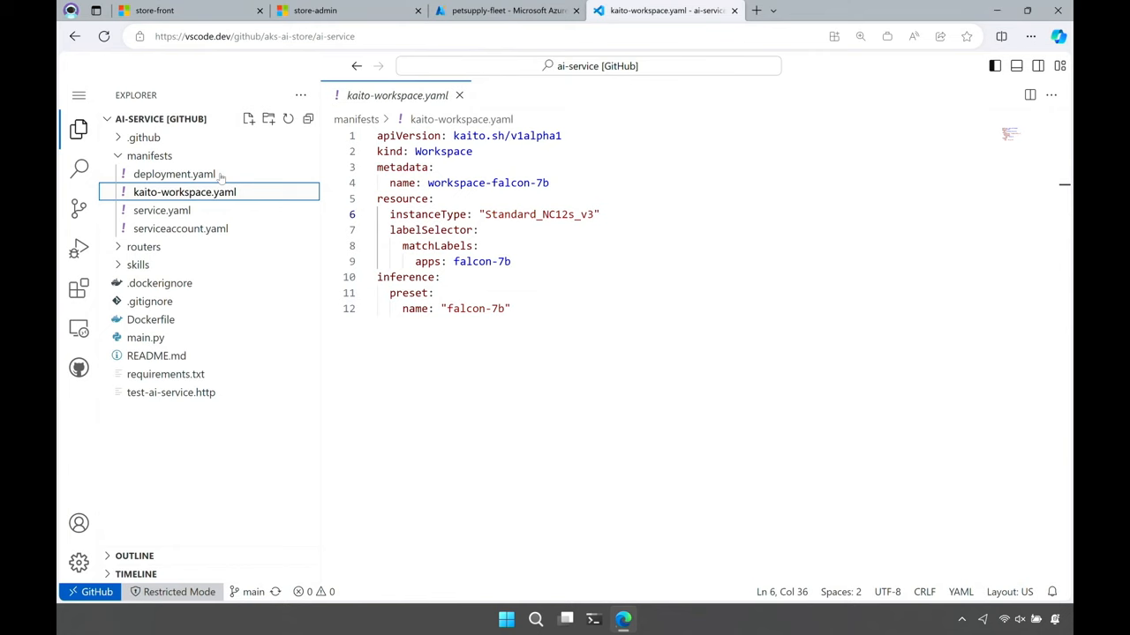
click(173, 174)
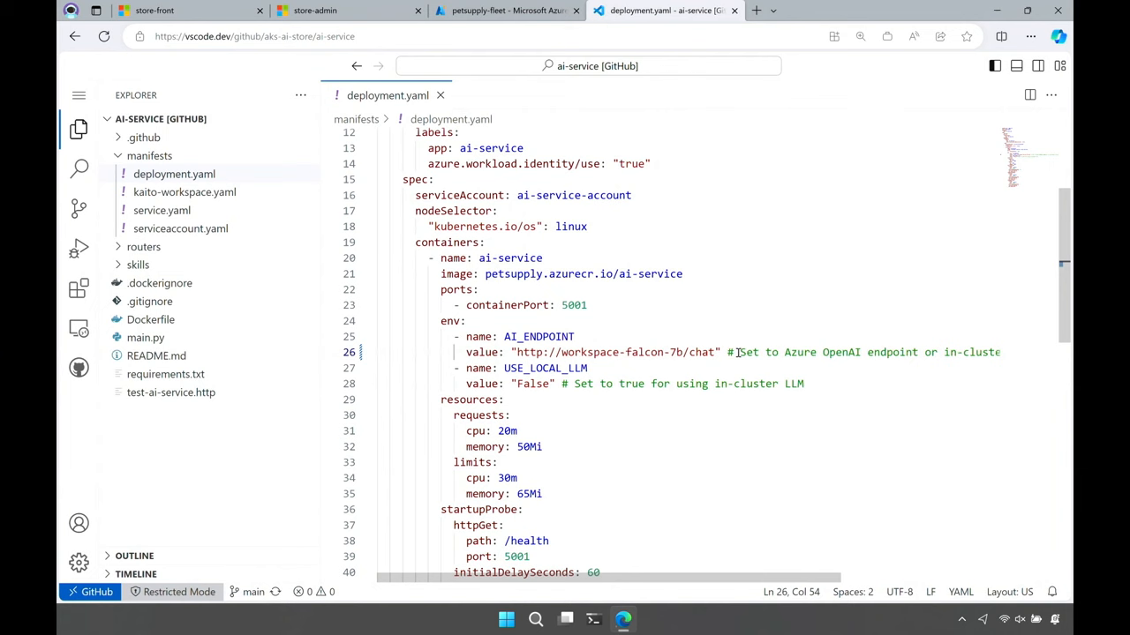
text(True)
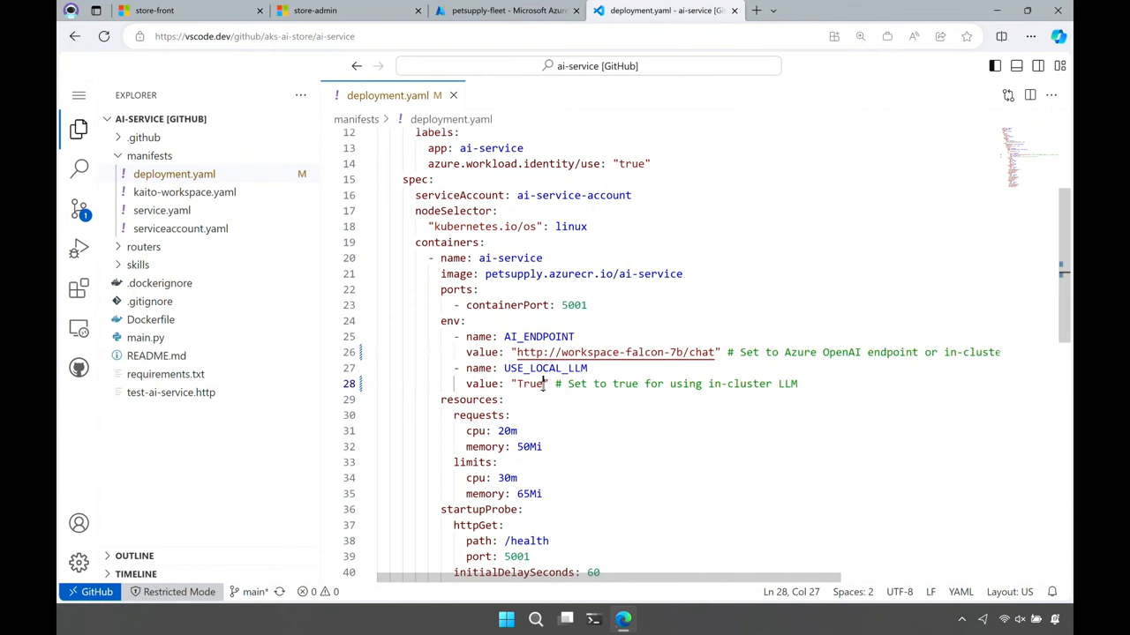
click(79, 209)
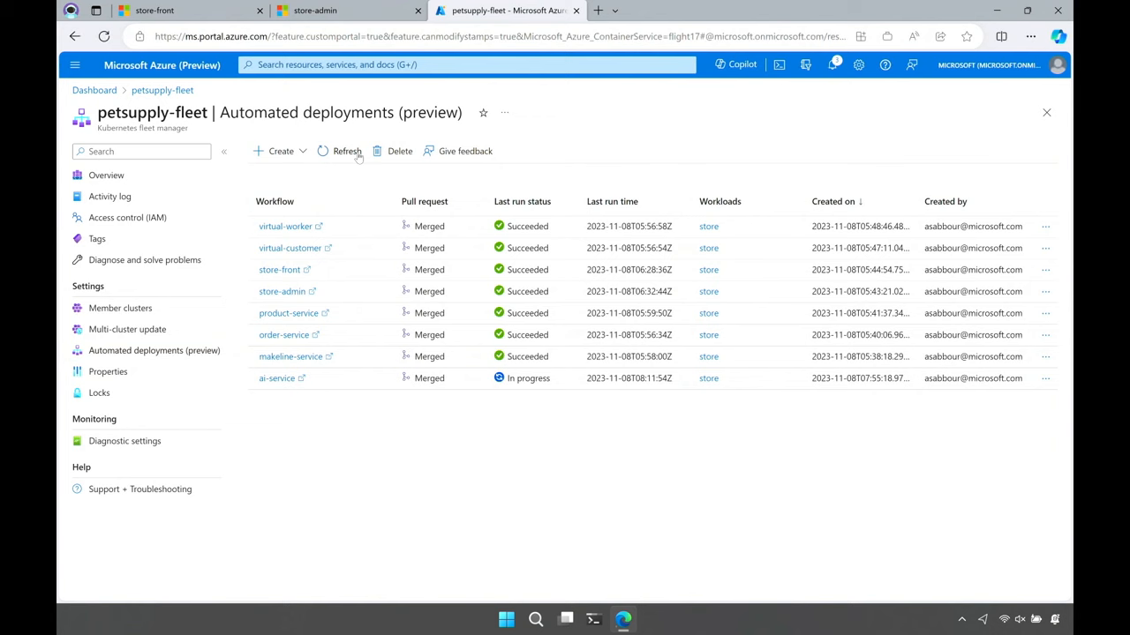
Refresh deployment runs and confirm ai-service is ready in petsupply-1's store workloads.
click(120, 308)
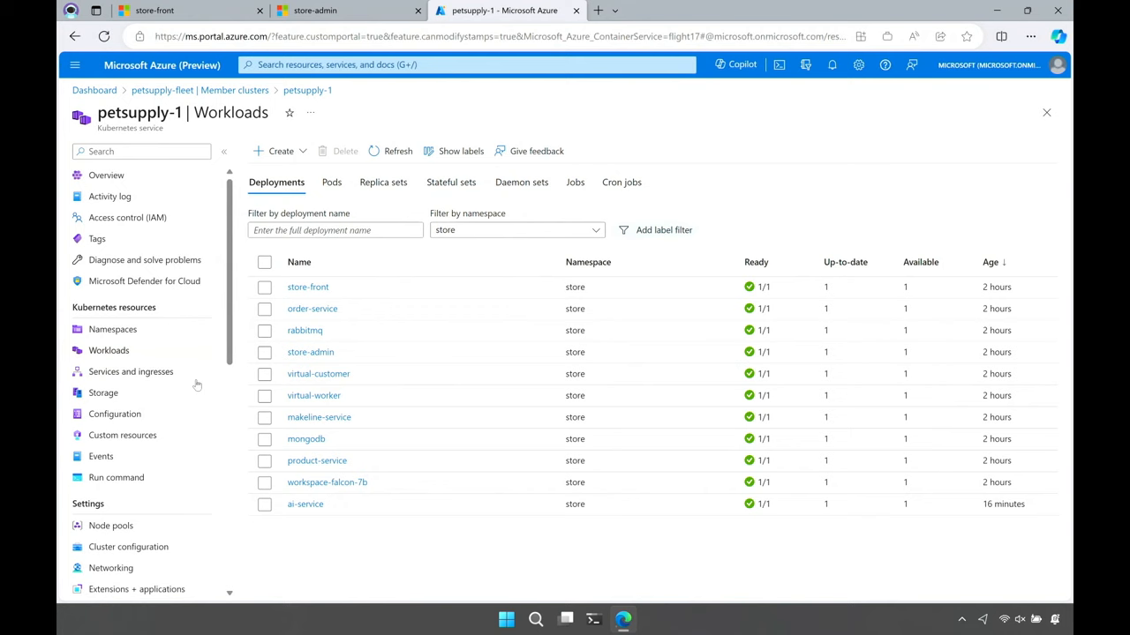
click(129, 372)
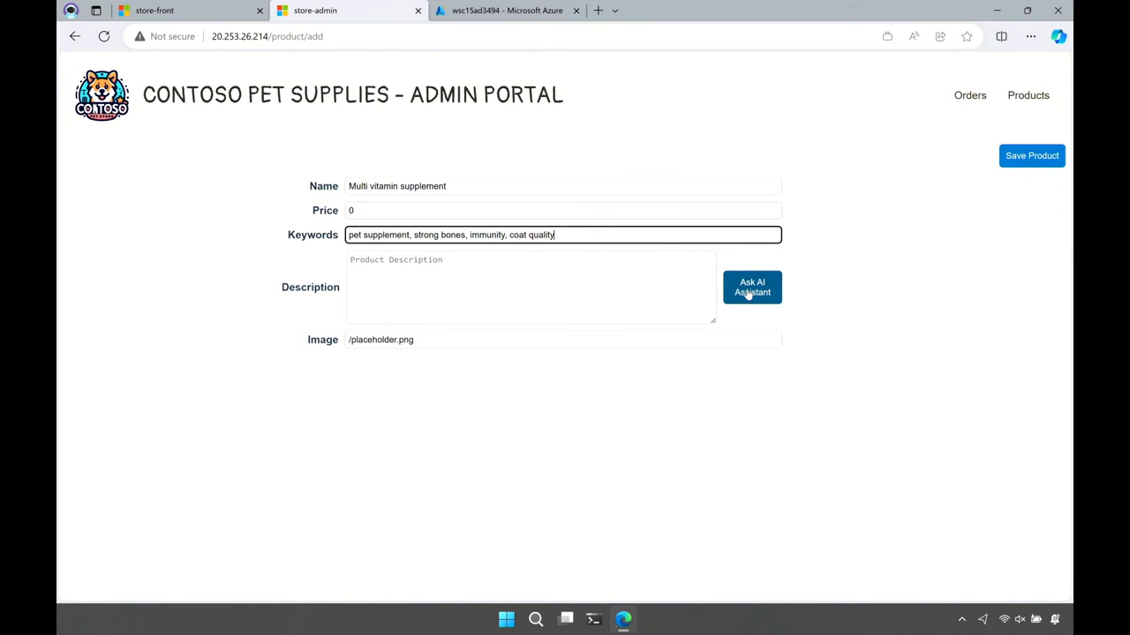
Ask the AI Assistant to write a description for the Multi vitamin supplement product.
click(752, 286)
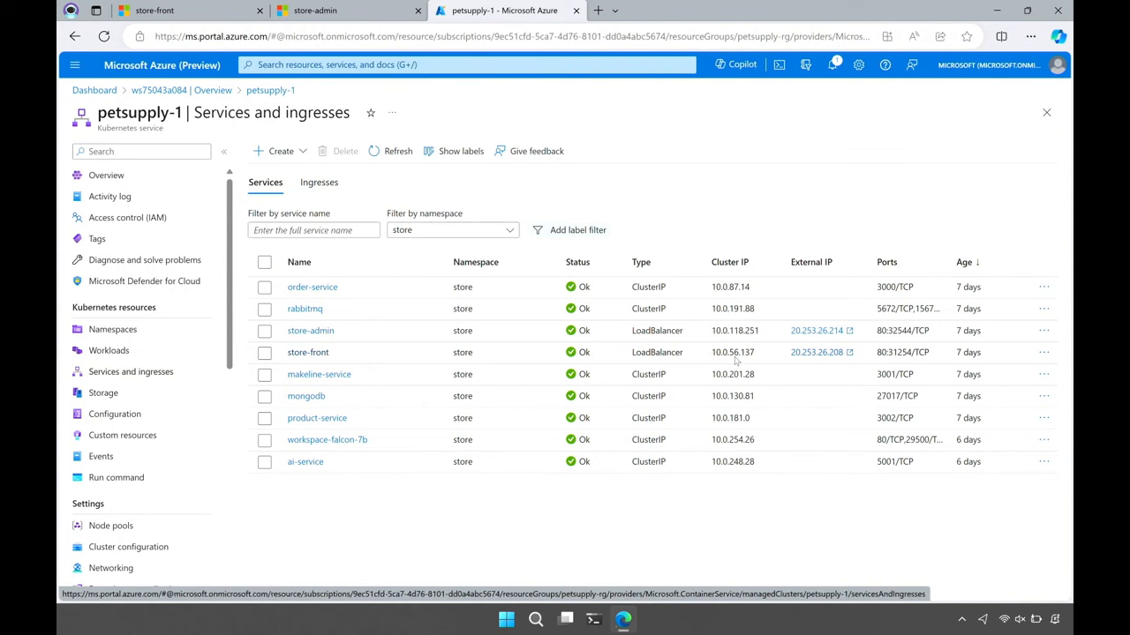
Start a new ingress for the store namespace from the Create menu.
click(1040, 352)
text(petsu)
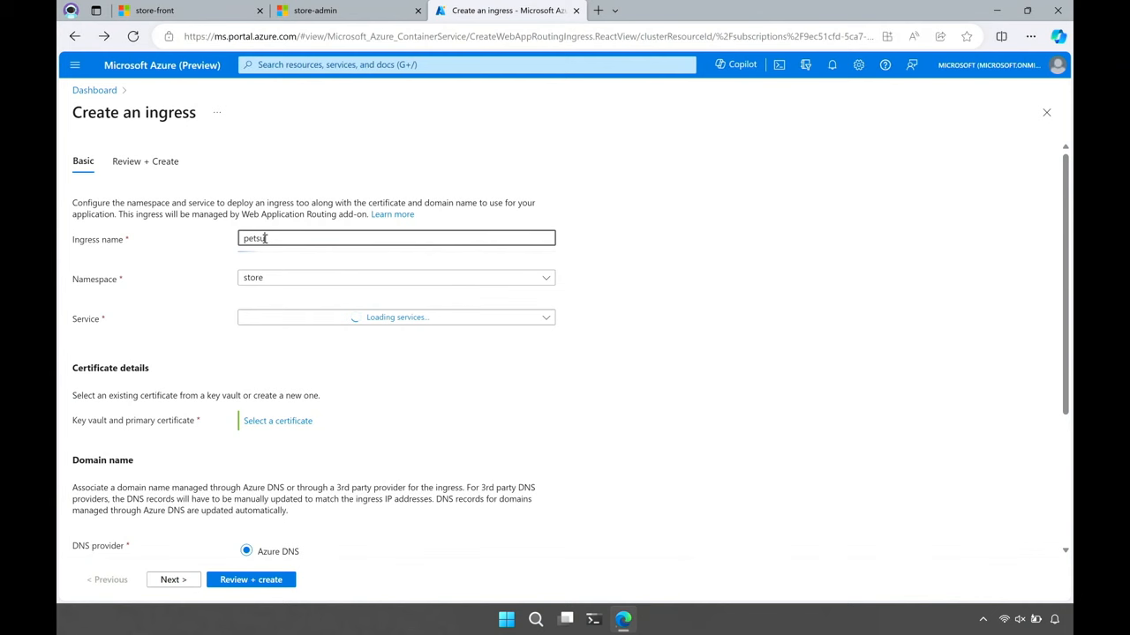
Attach the wild-demo-sabbour-me certificate from the petsupply key vault to the ingress.
click(277, 421)
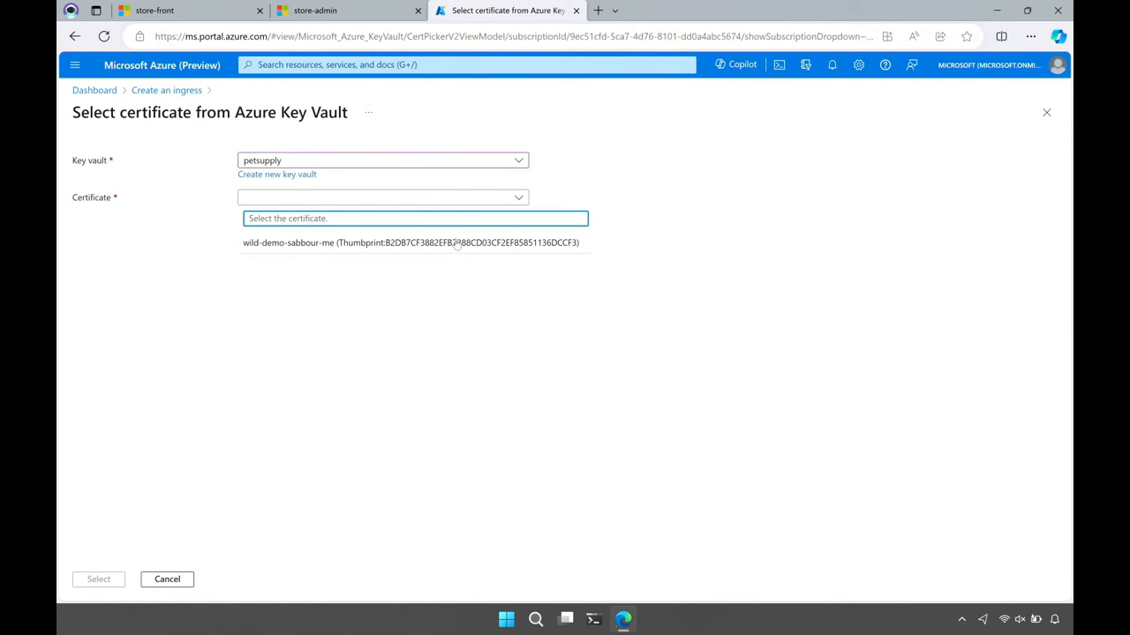
click(409, 243)
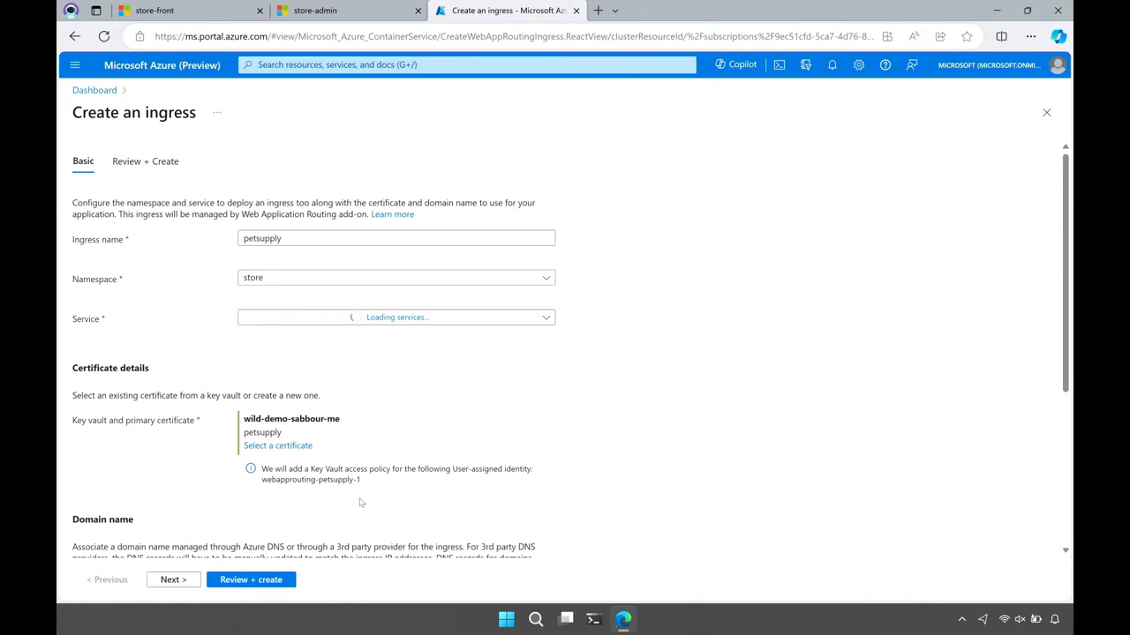
scroll(down, 3)
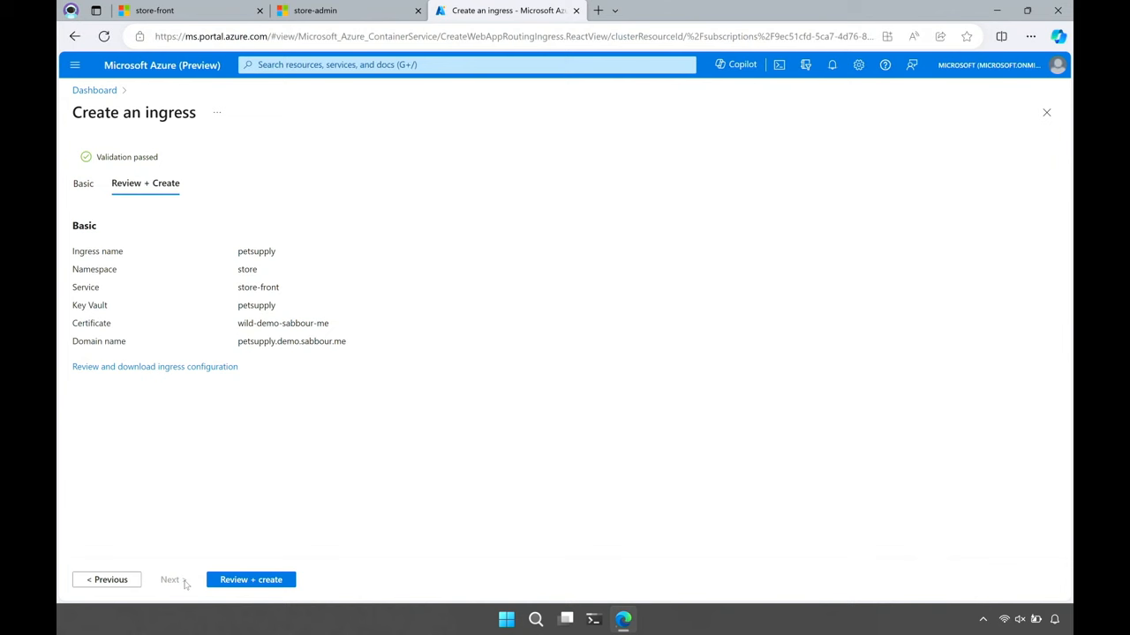
Show the ingress YAML routing petsupply.demo.sabbour.me to store-front port 80 with TLS.
click(154, 367)
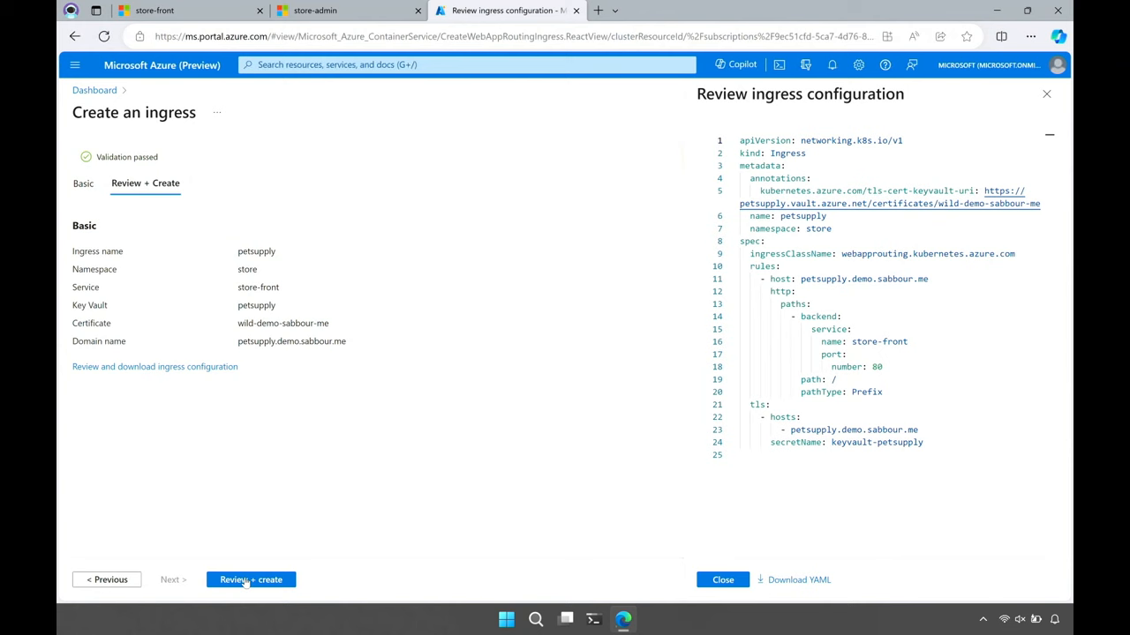
Launch the petsupply ingress deployment and close the page while it deploys.
click(251, 580)
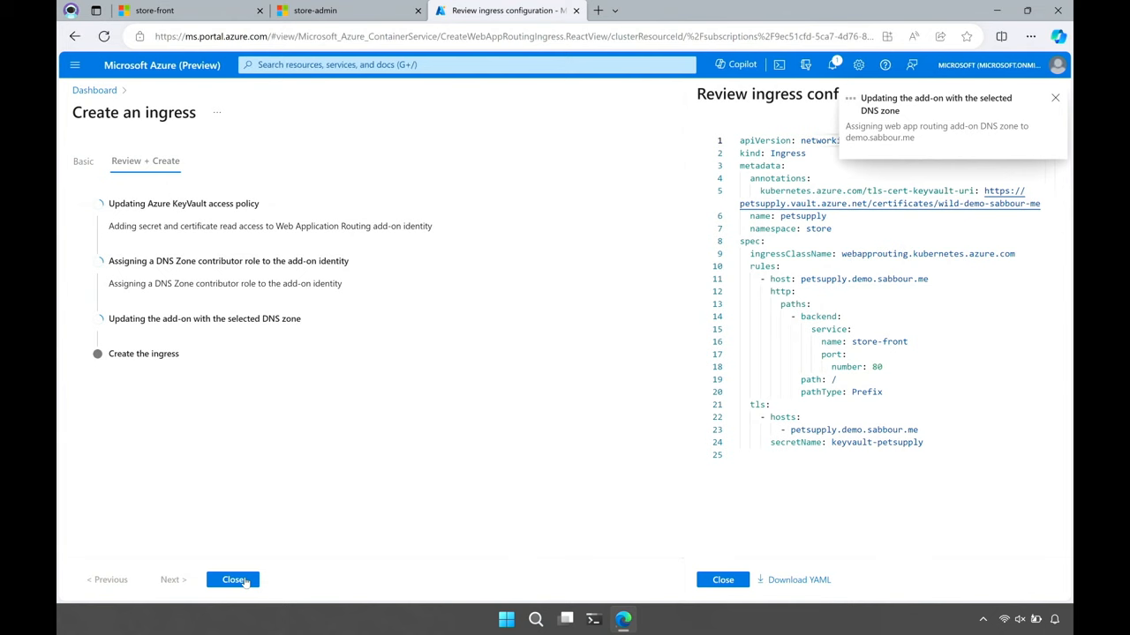
click(232, 579)
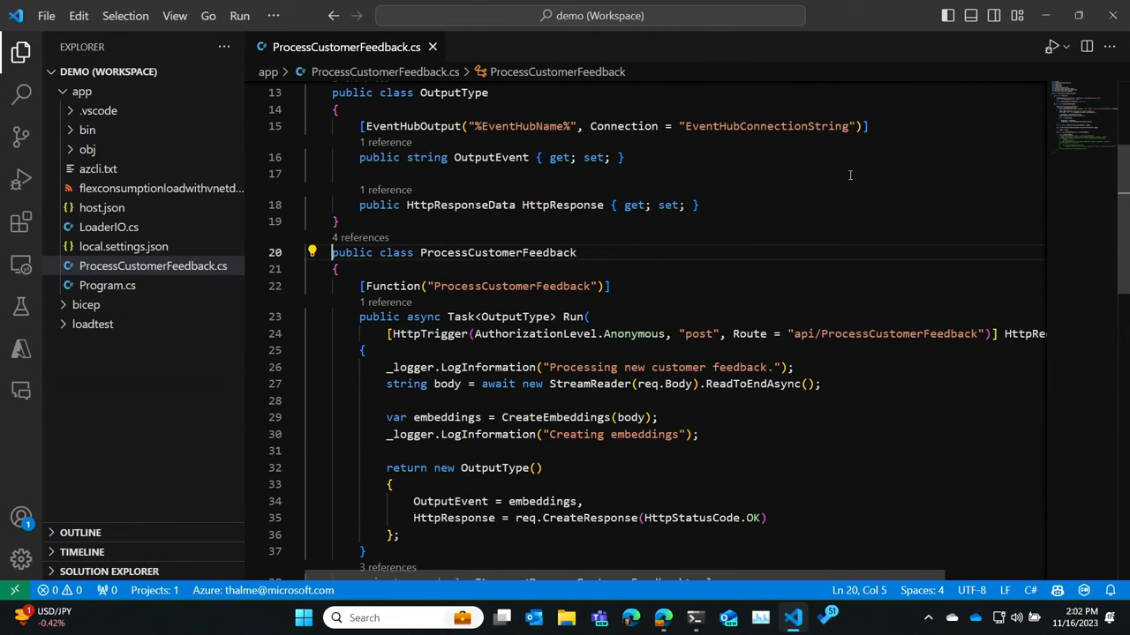
mouse_move(845, 181)
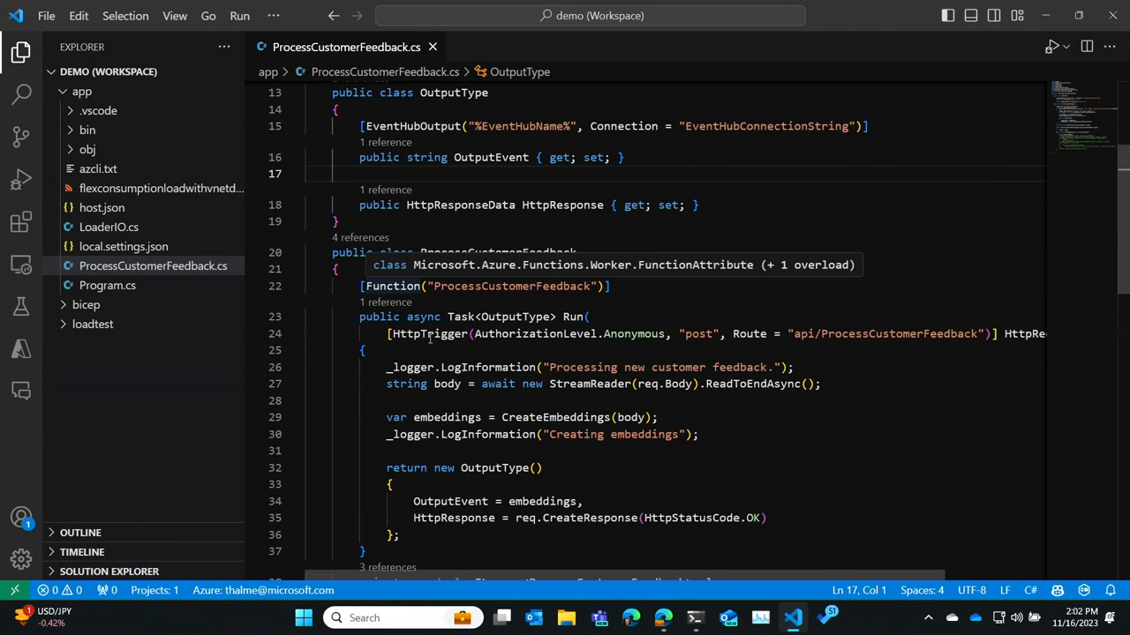
Review the ProcessCustomerFeedback.cs function code in the editor.
double_click(897, 334)
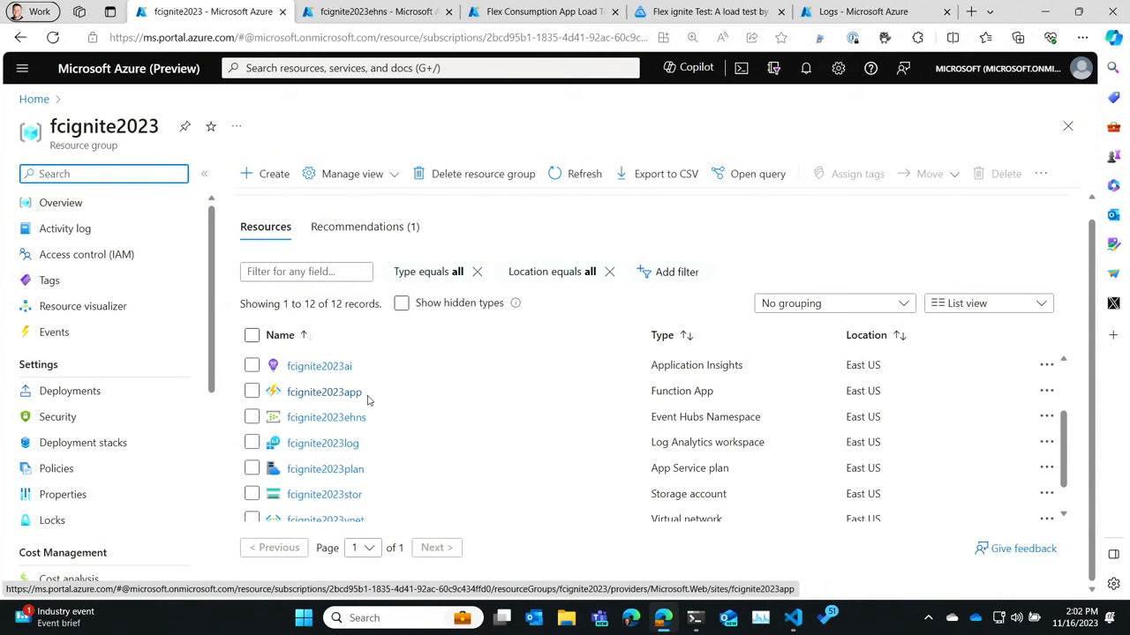
Open the fcignite2023ai Application Insights overview from the fcignite2023 resource list.
click(319, 365)
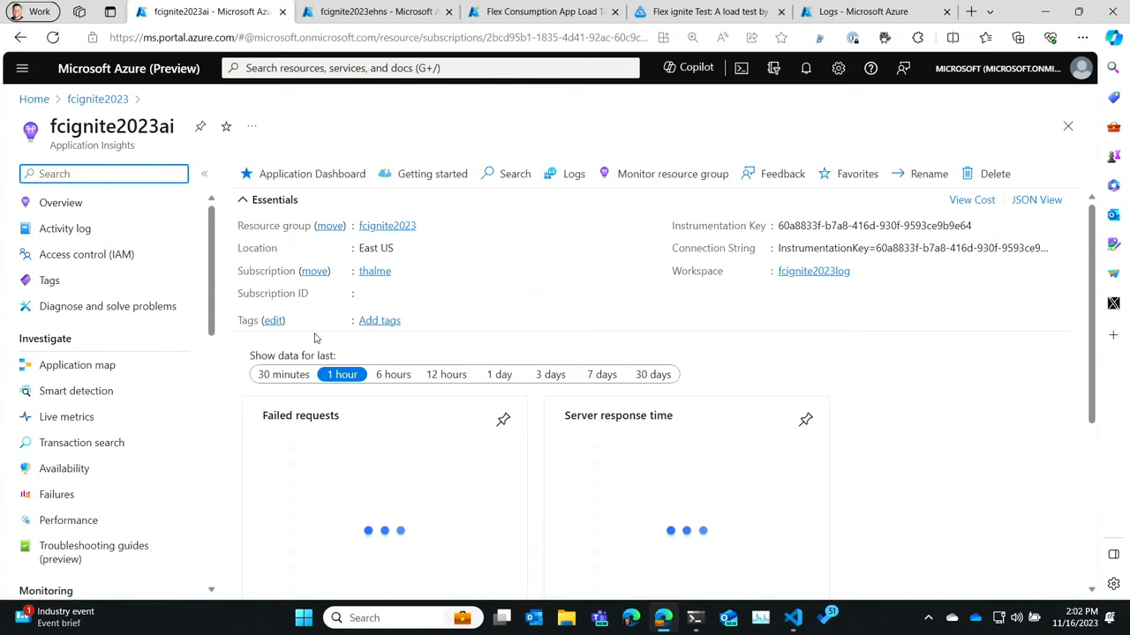
click(66, 416)
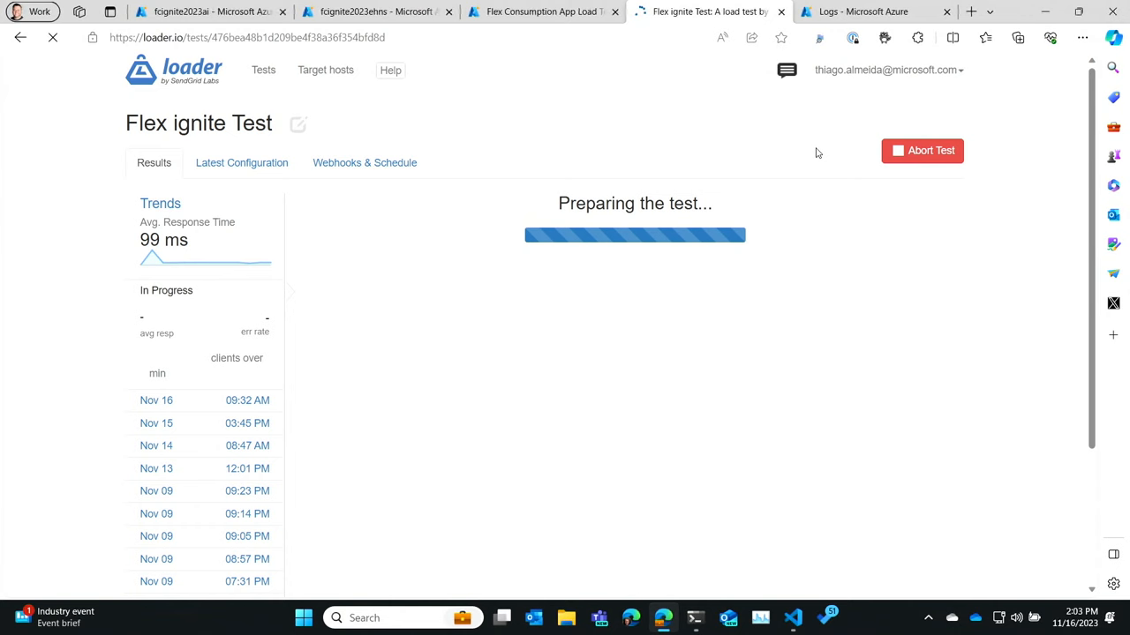
Switch to the fcignite2023ehns Event Hubs namespace tab in the Azure portal.
click(375, 12)
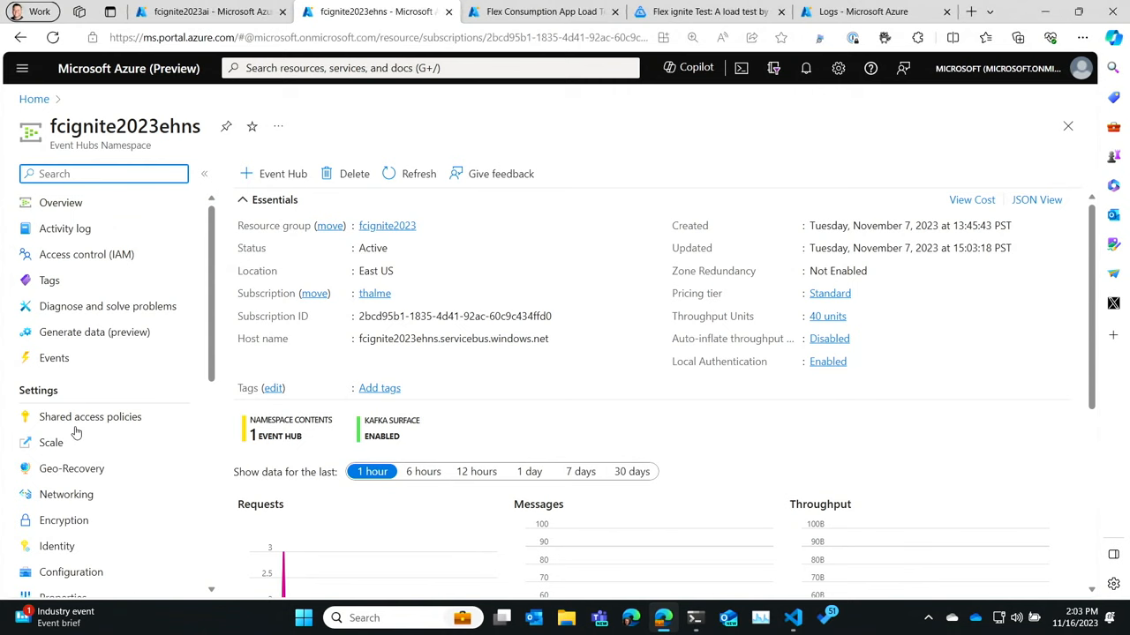
Check Networking: public access disabled and one approved private endpoint connection.
click(65, 494)
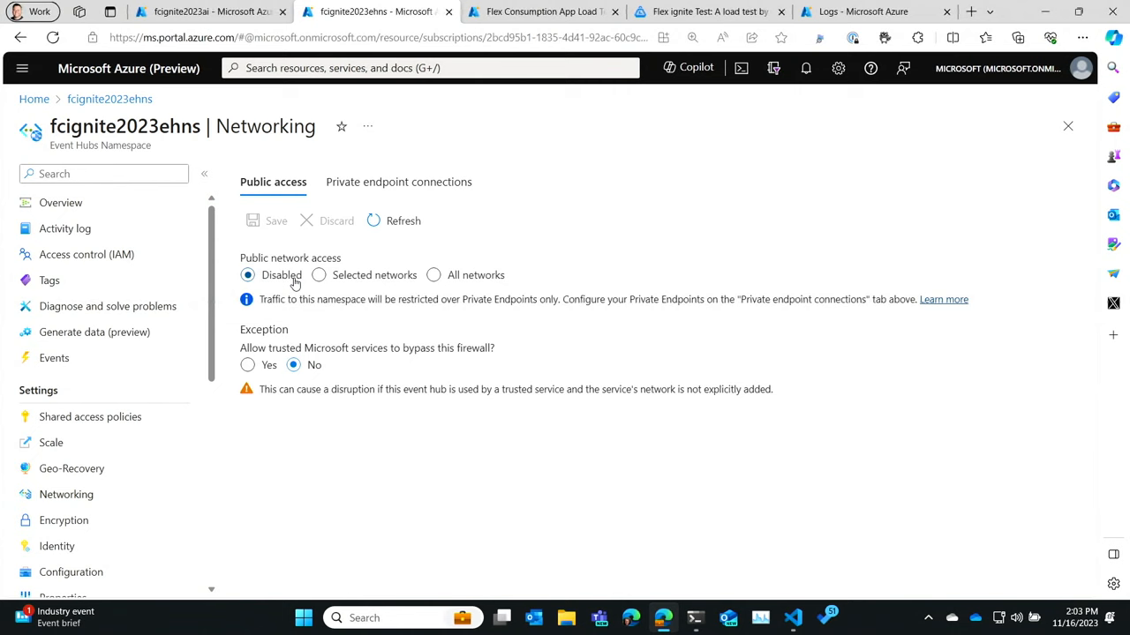
click(398, 181)
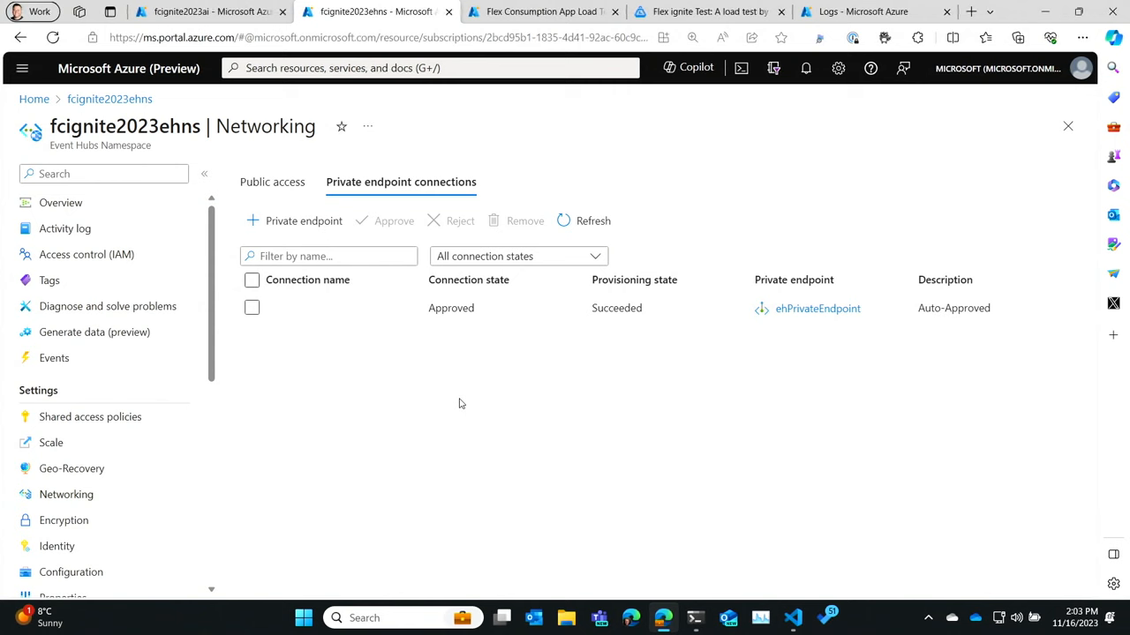
click(695, 616)
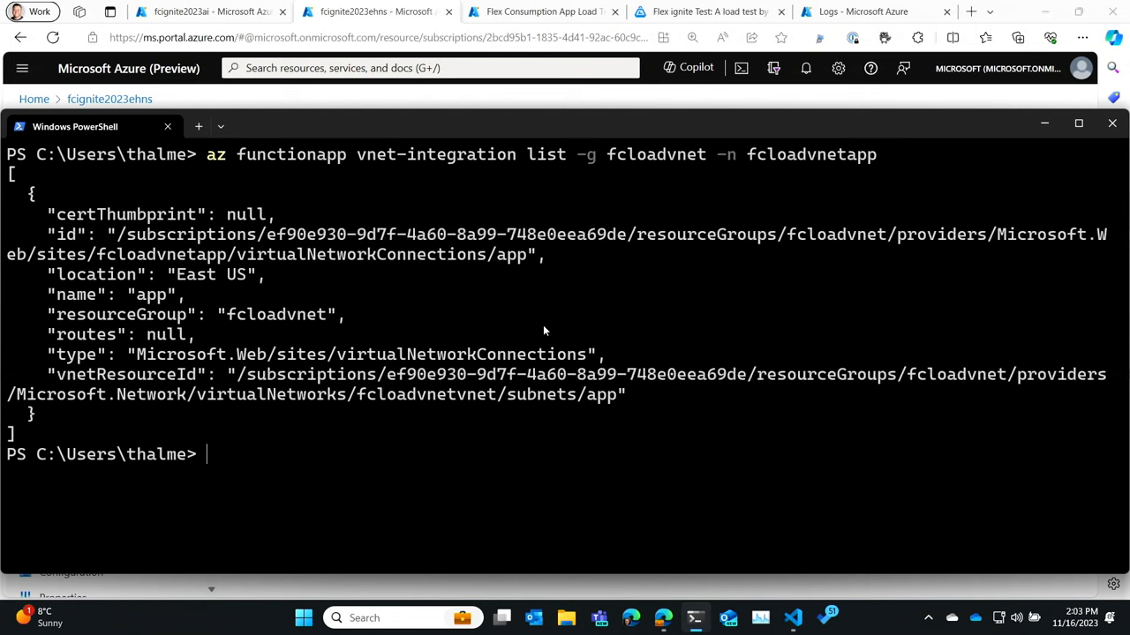
mouse_move(496, 243)
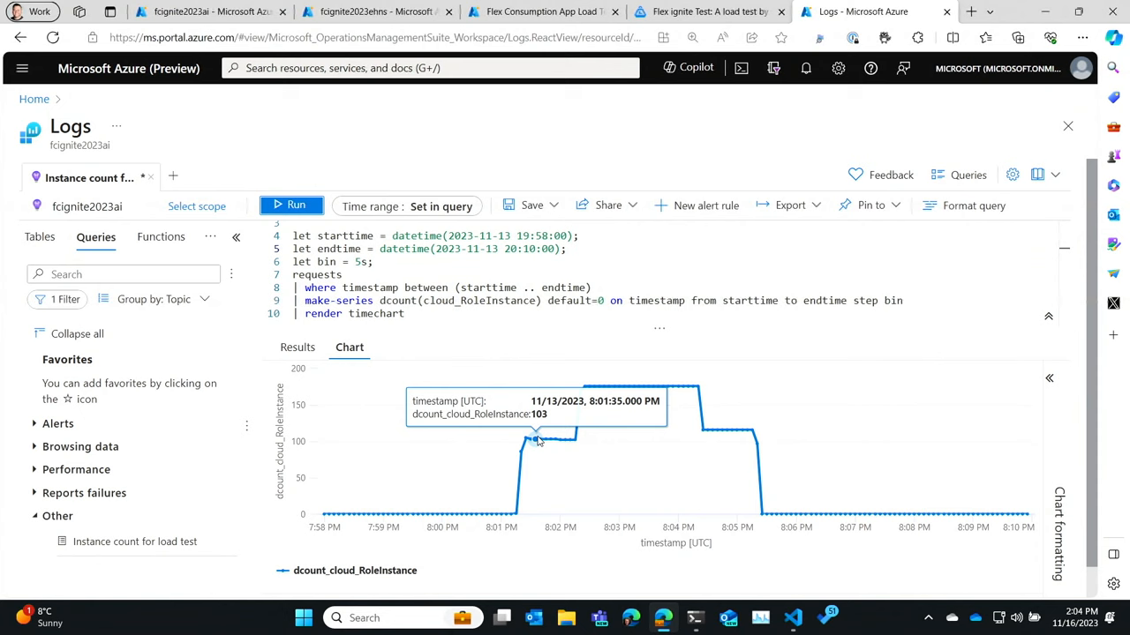
mouse_move(620, 384)
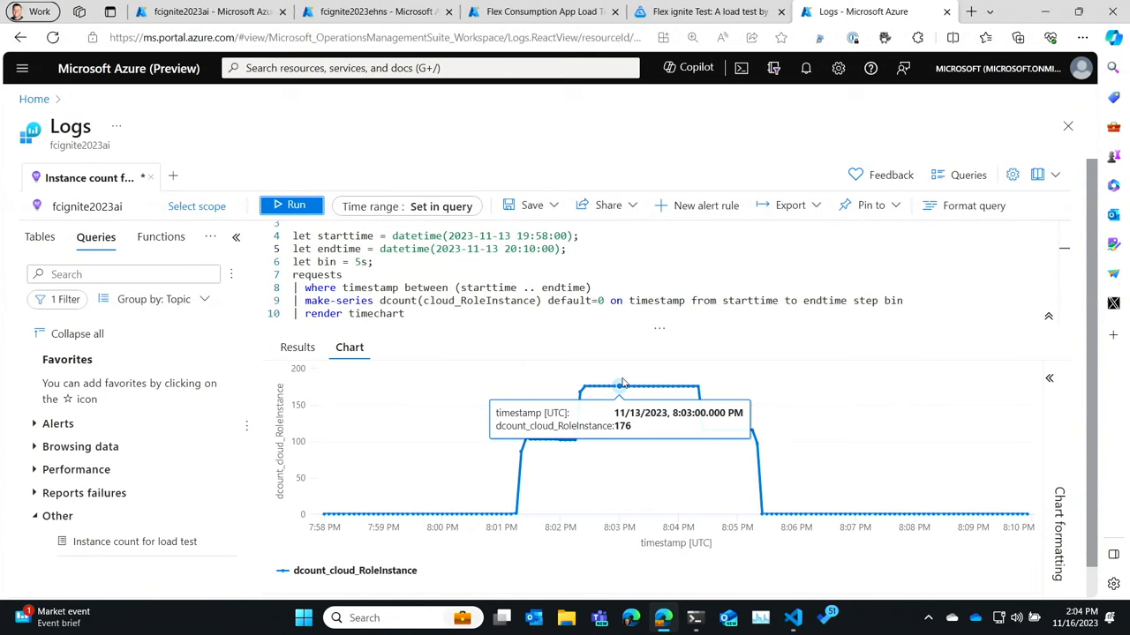
mouse_move(712, 433)
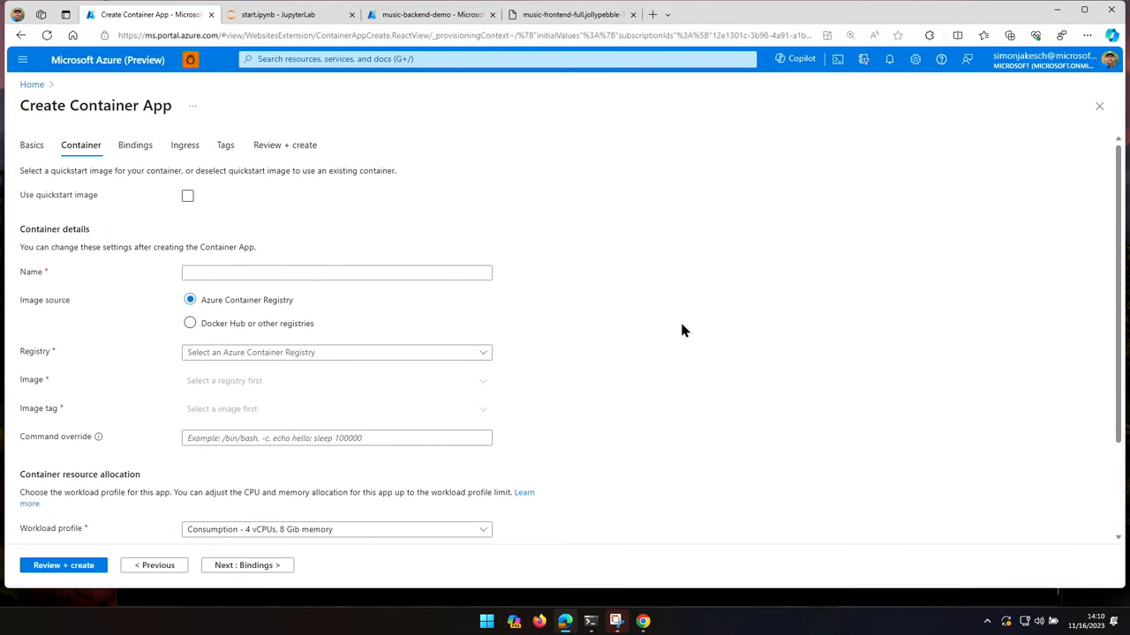
Advance the Create Container App wizard to Bindings, which lists no add-ons.
click(189, 323)
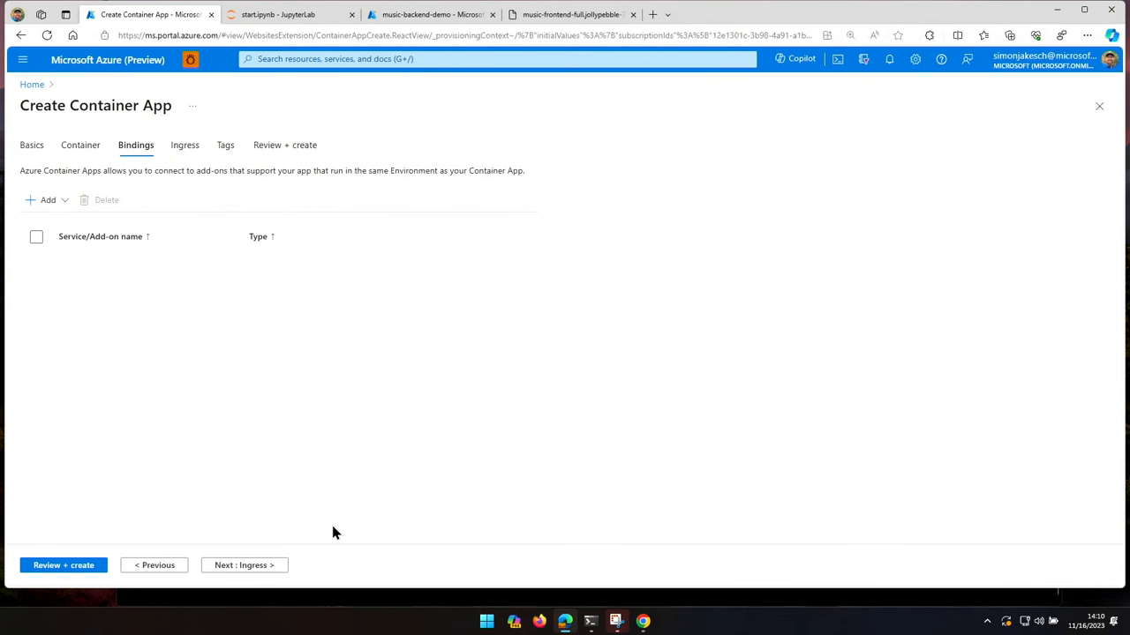
Add a binding to the qdrantdb-demo Qdrant add-on and proceed to Review + create.
click(42, 199)
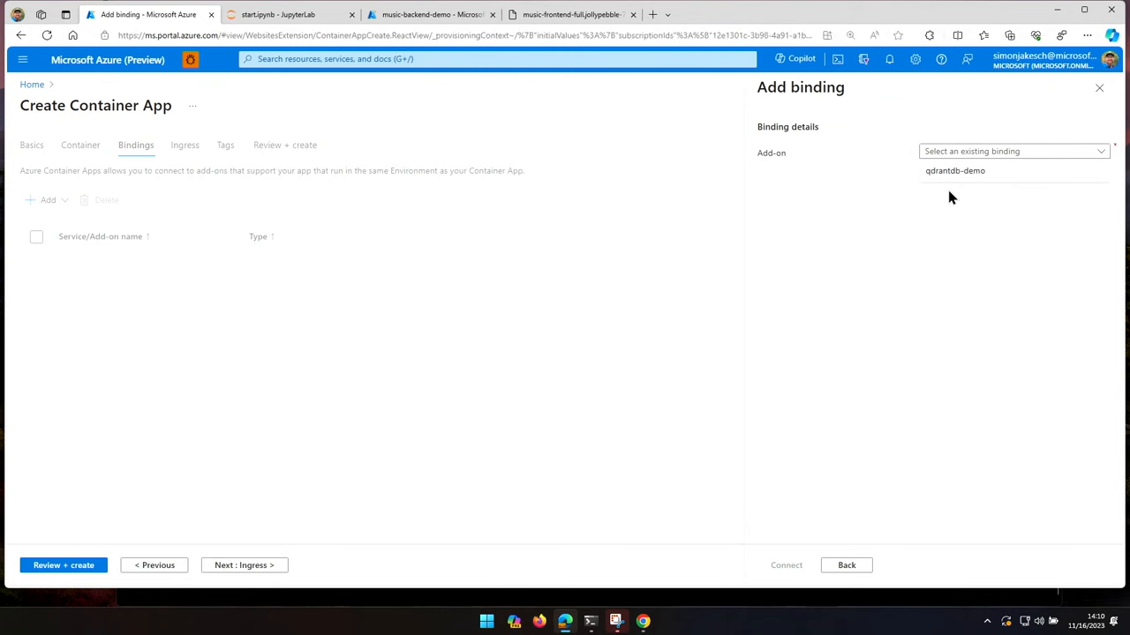
click(955, 170)
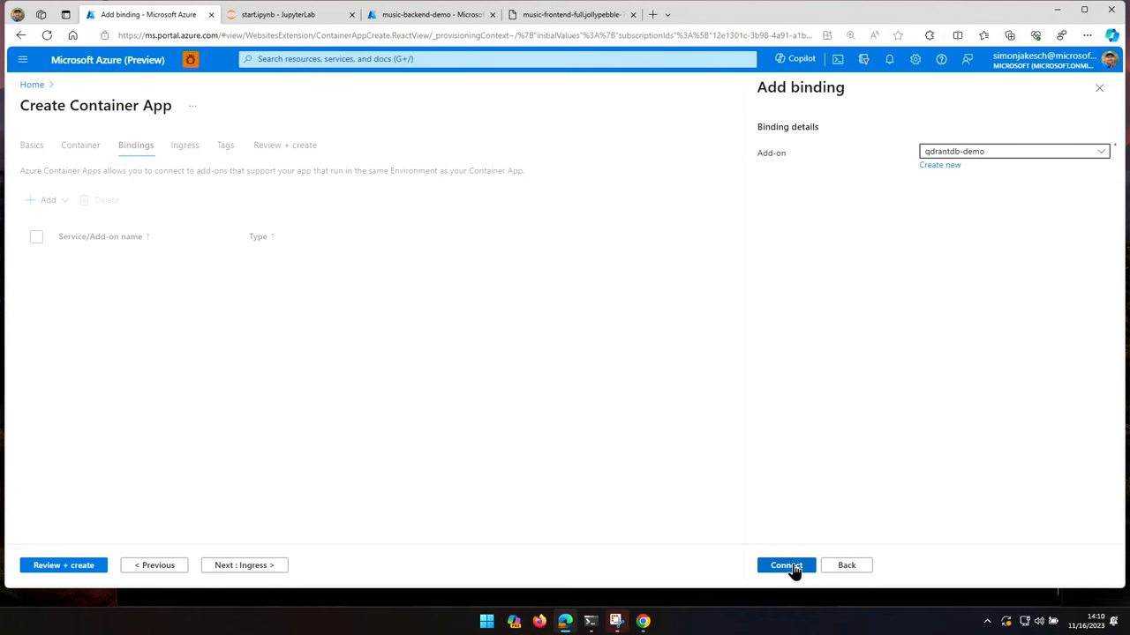
click(786, 565)
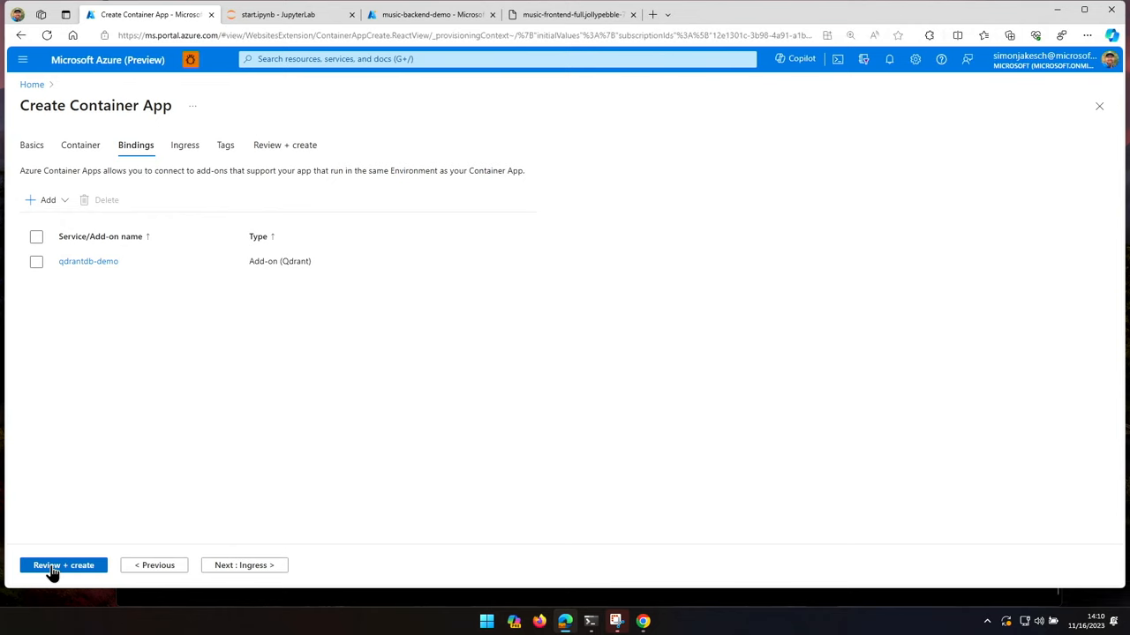
click(282, 16)
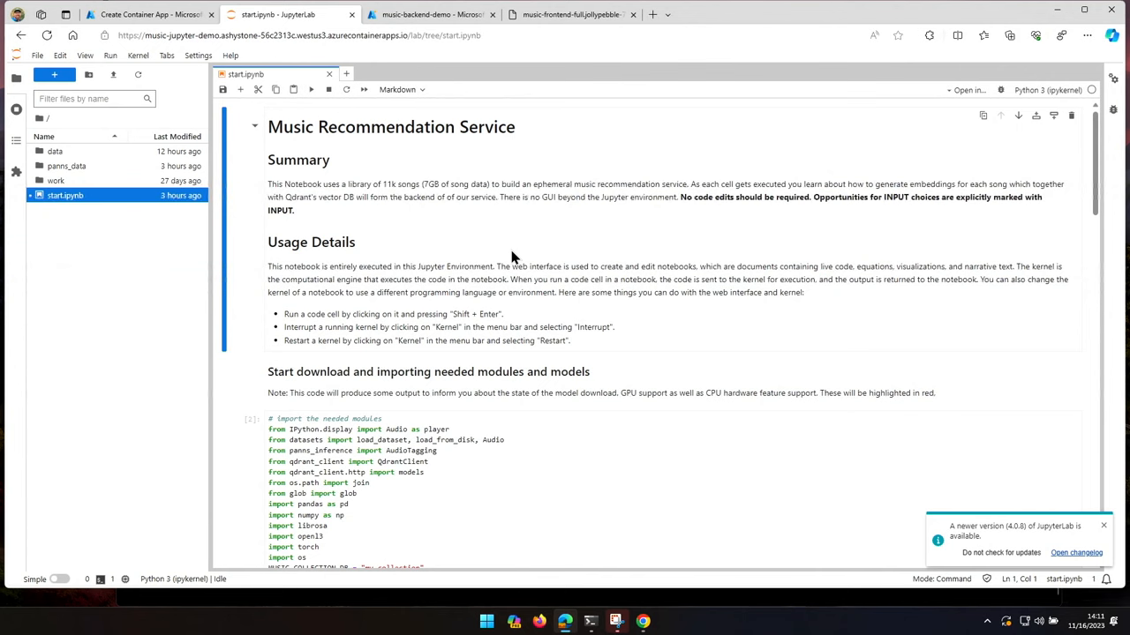
Play a sample song from the music dataset and run the song embeddings cell.
click(1100, 526)
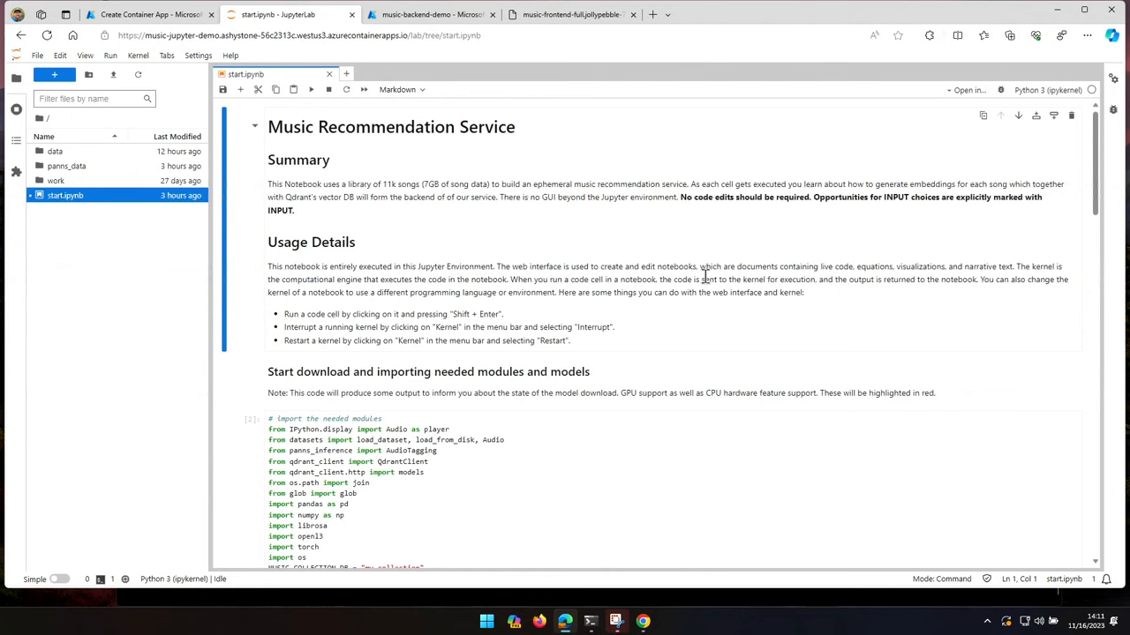
scroll(down, 3)
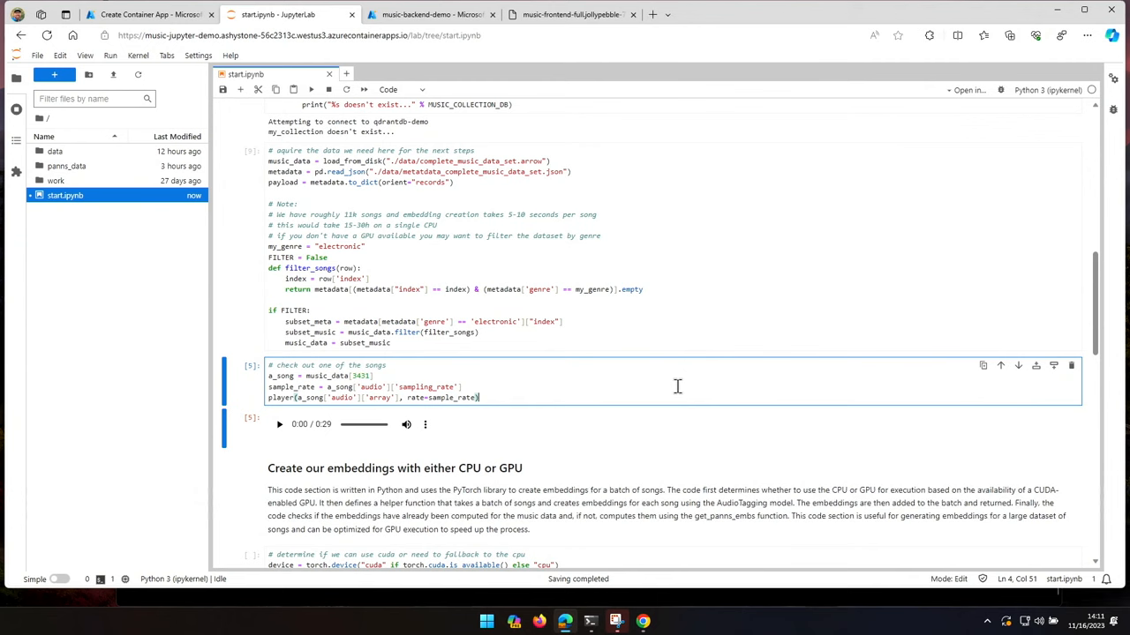
click(280, 425)
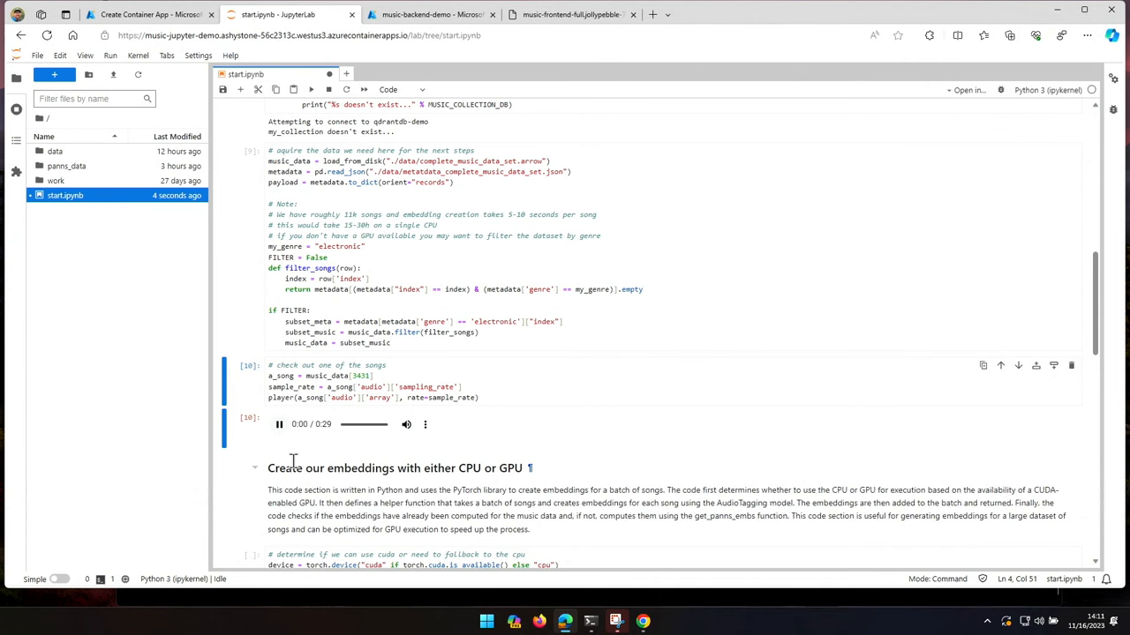
click(279, 424)
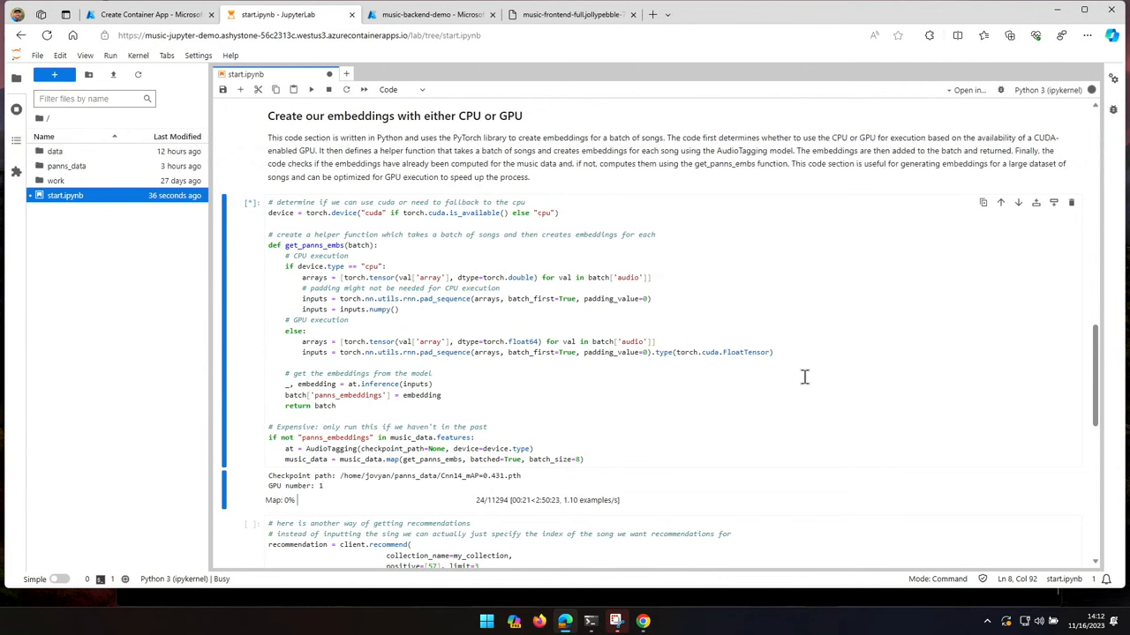
Start a new music-backend-demo revision via Edit and deploy, opening Add binding.
click(441, 15)
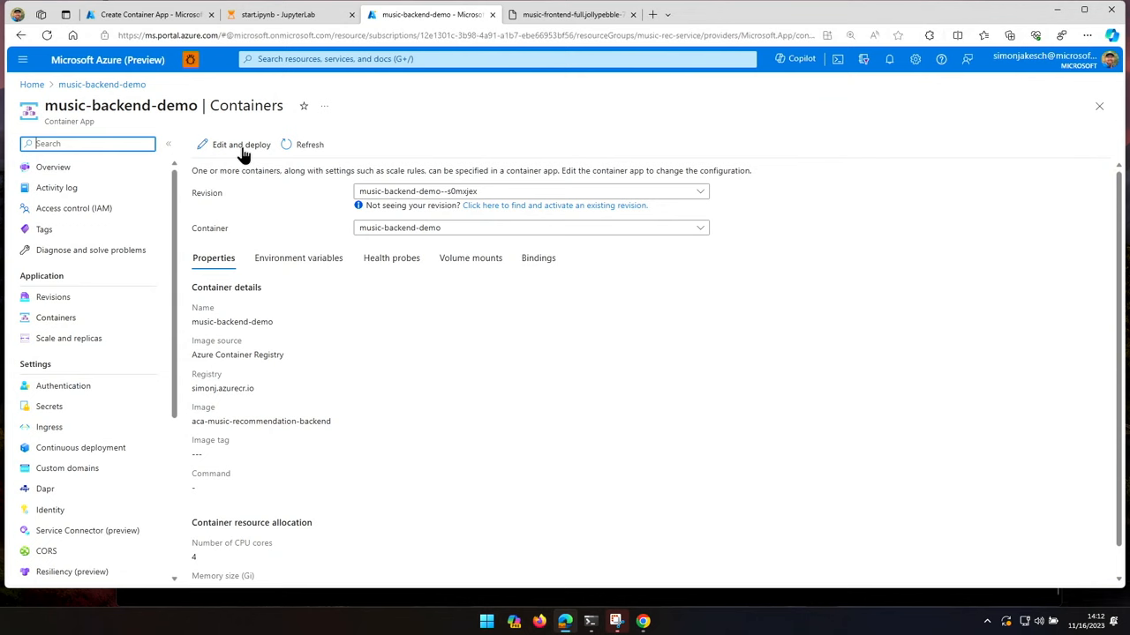
click(240, 144)
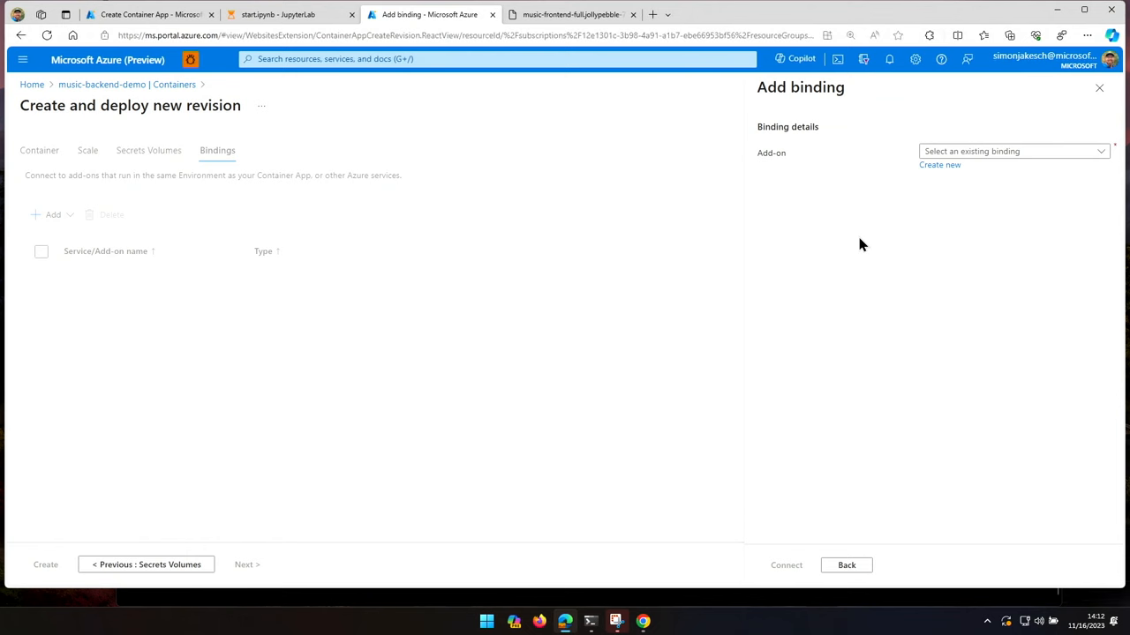
Connect the qdrantdb-demo add-on as a binding for the backend revision.
click(1015, 151)
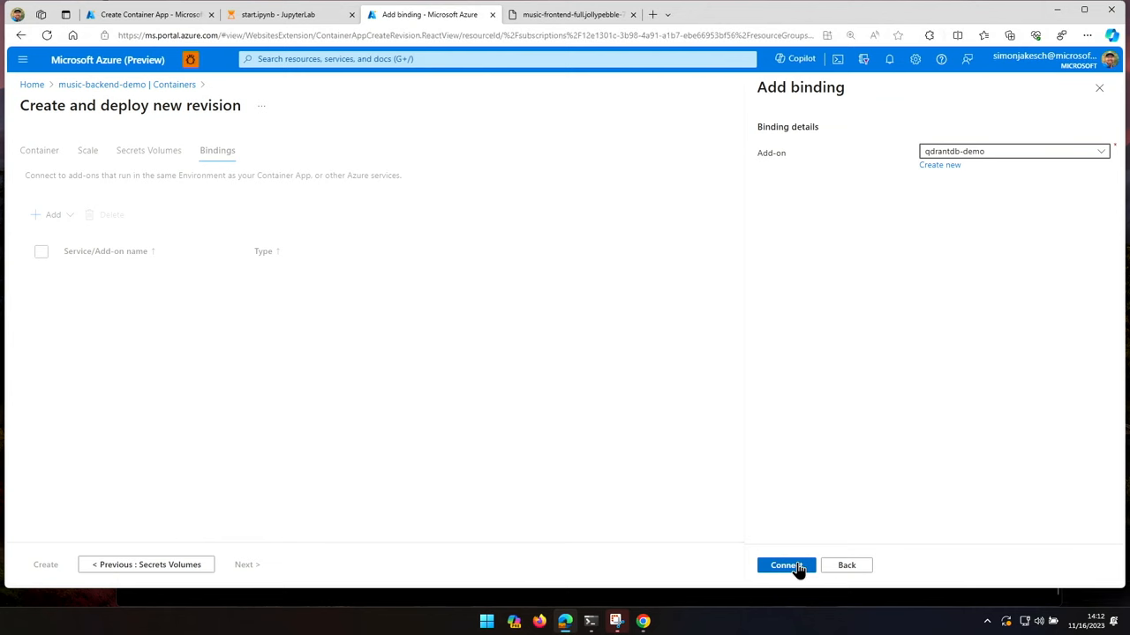
click(786, 566)
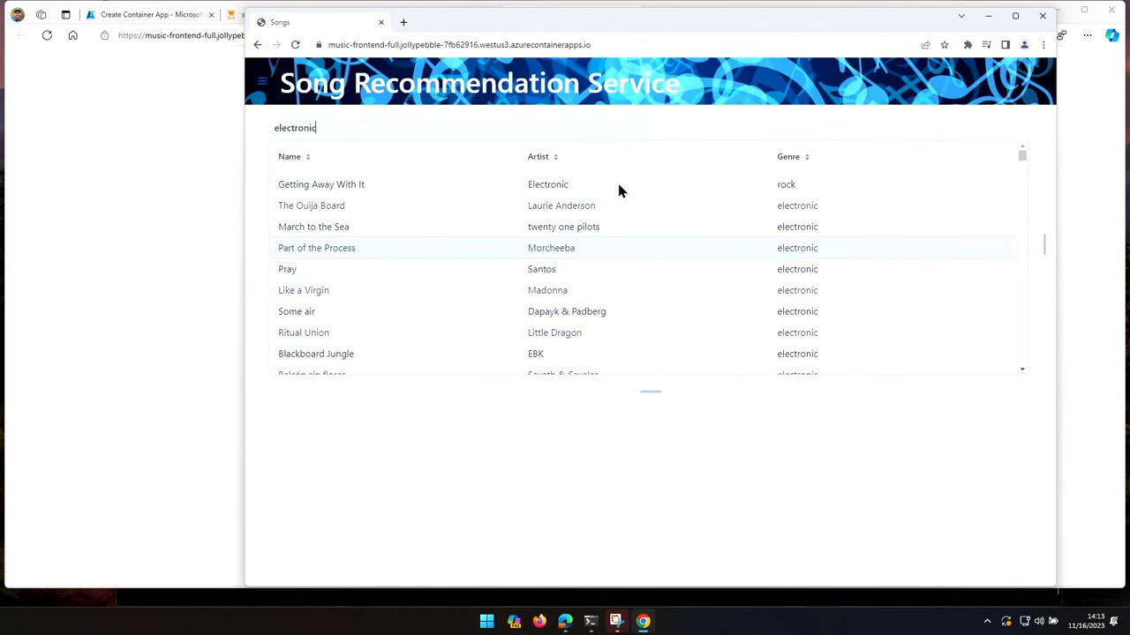
Get recommendations for Morcheeba's 'Part of the Process' and play the top recommended song.
click(316, 247)
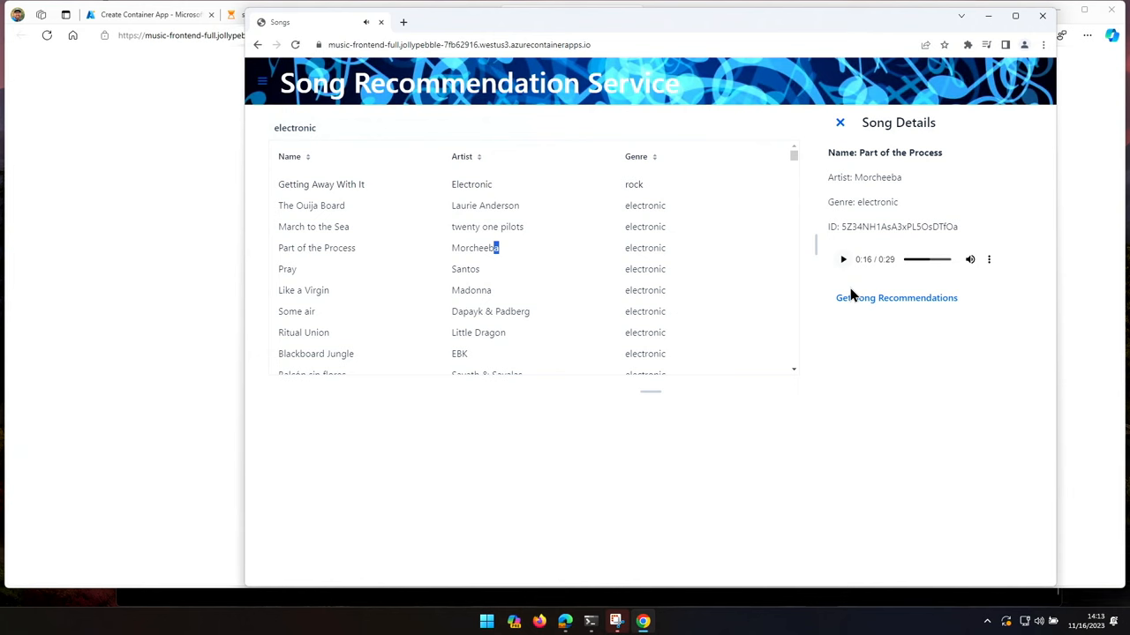
click(896, 298)
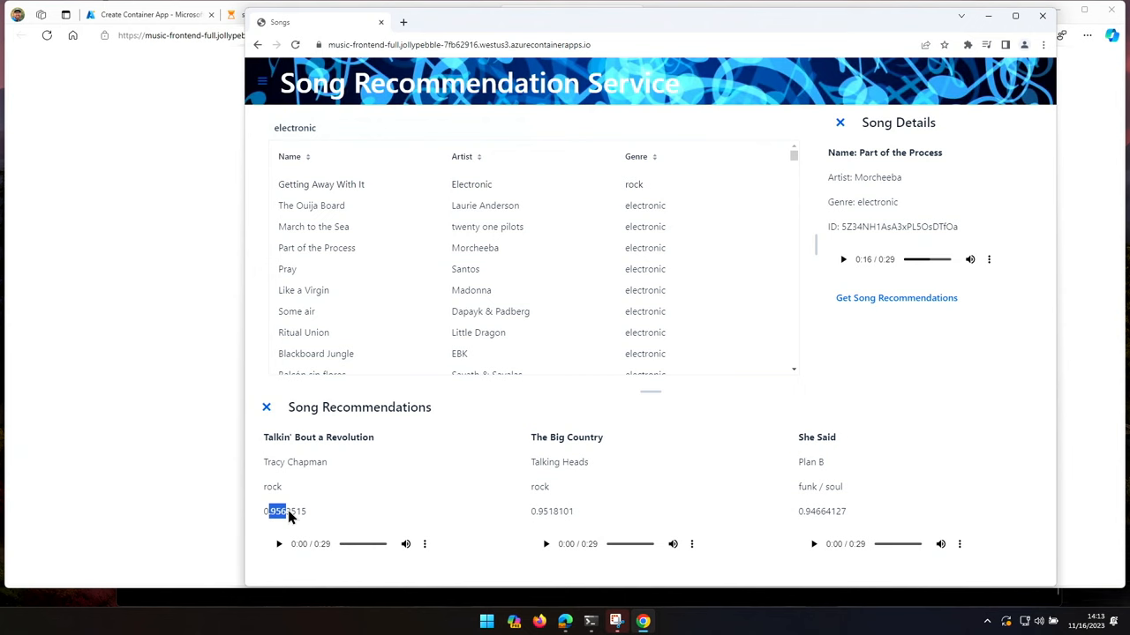
click(273, 545)
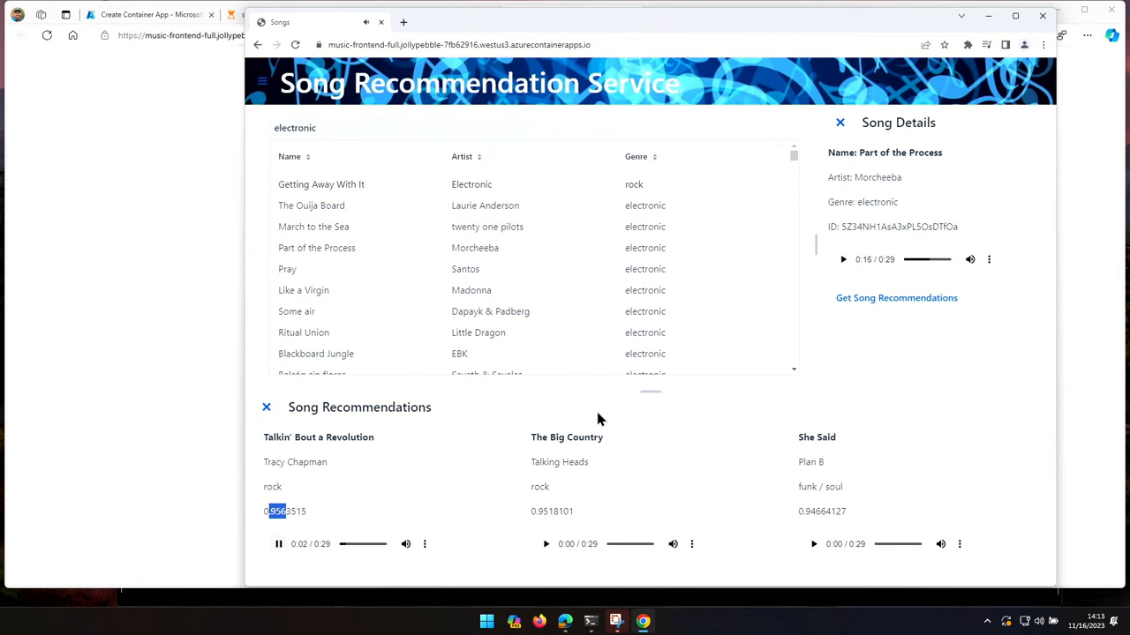